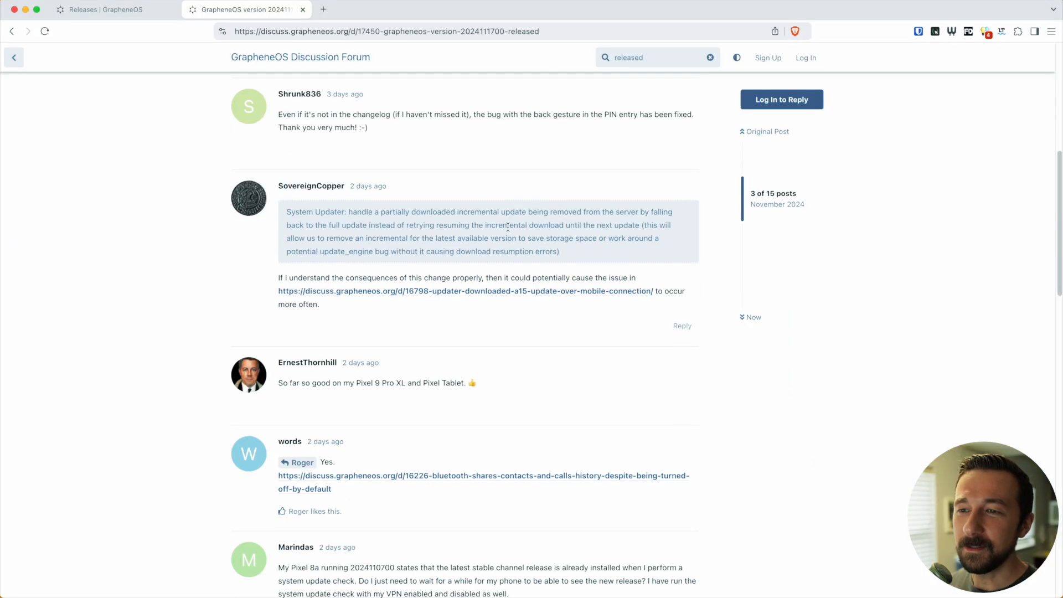
scroll(down, 3)
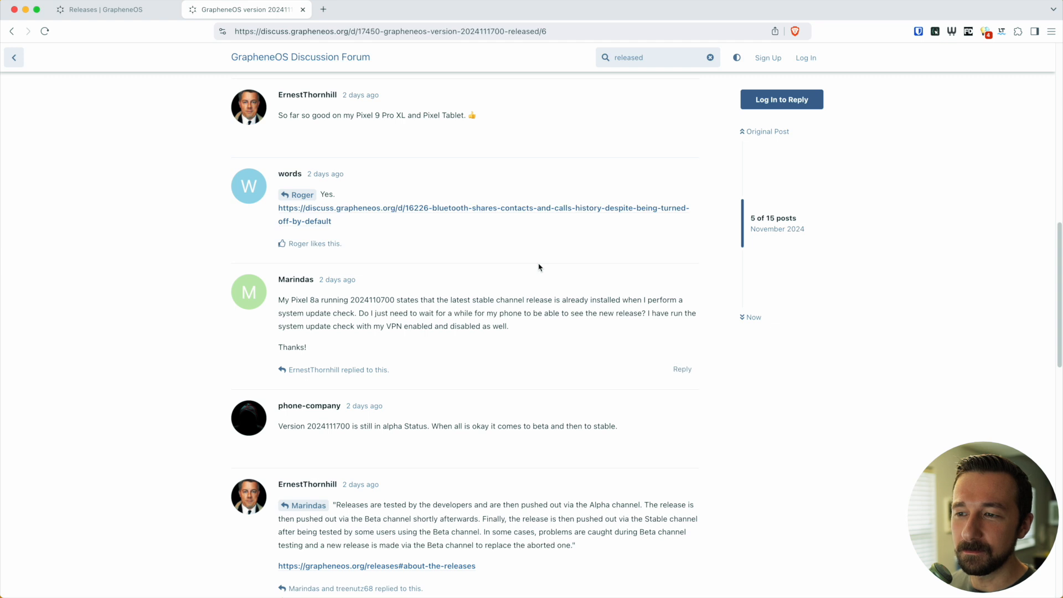
mouse_move(382, 298)
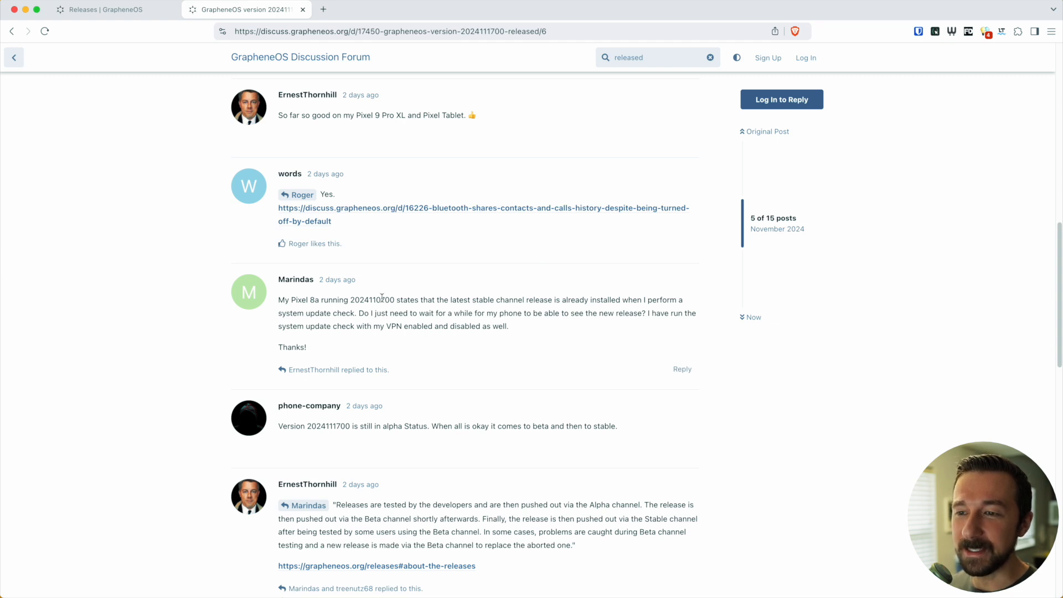
mouse_move(332, 322)
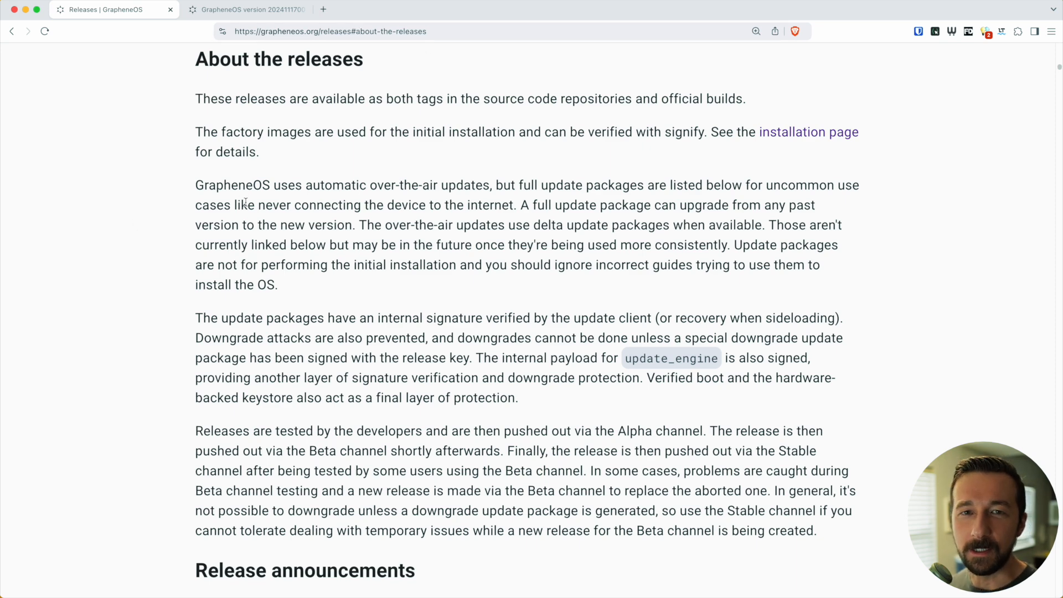
Step: Scroll the Releases page to the paragraph on testing releases through Alpha, Beta and Stable
scroll(down, 3)
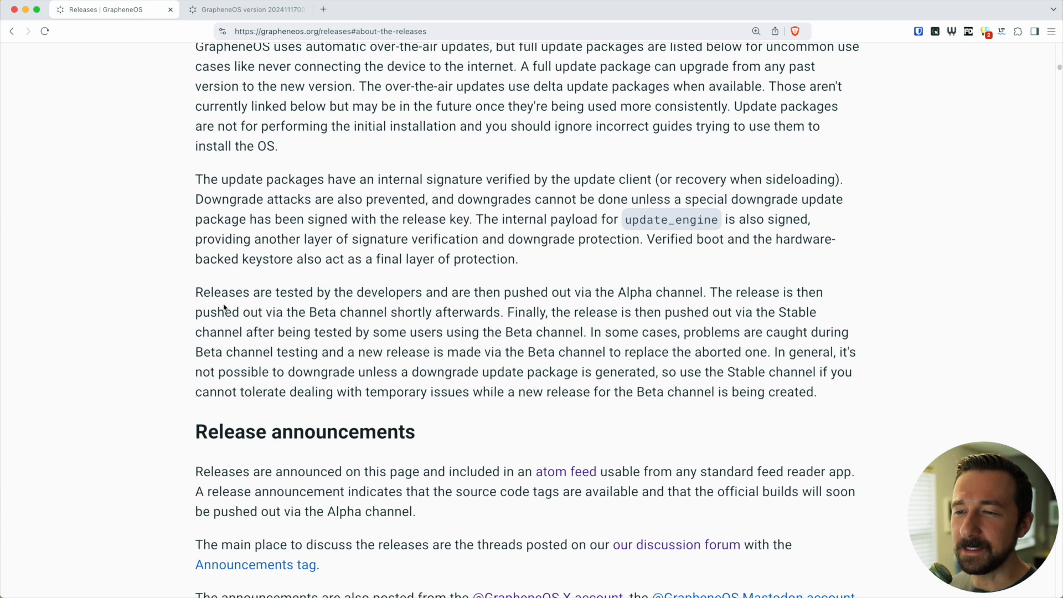
mouse_move(439, 305)
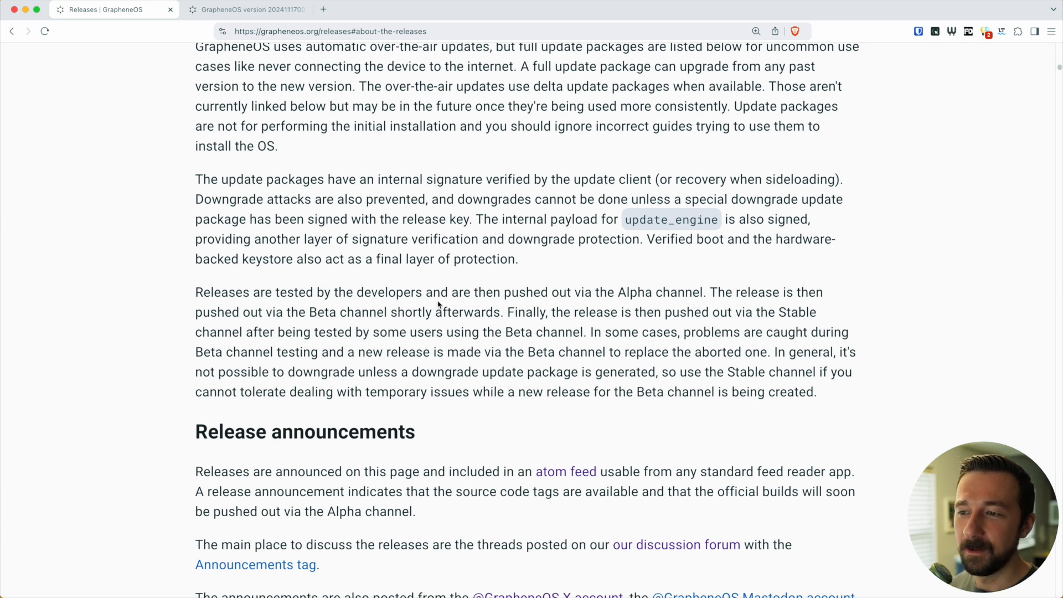
mouse_move(712, 306)
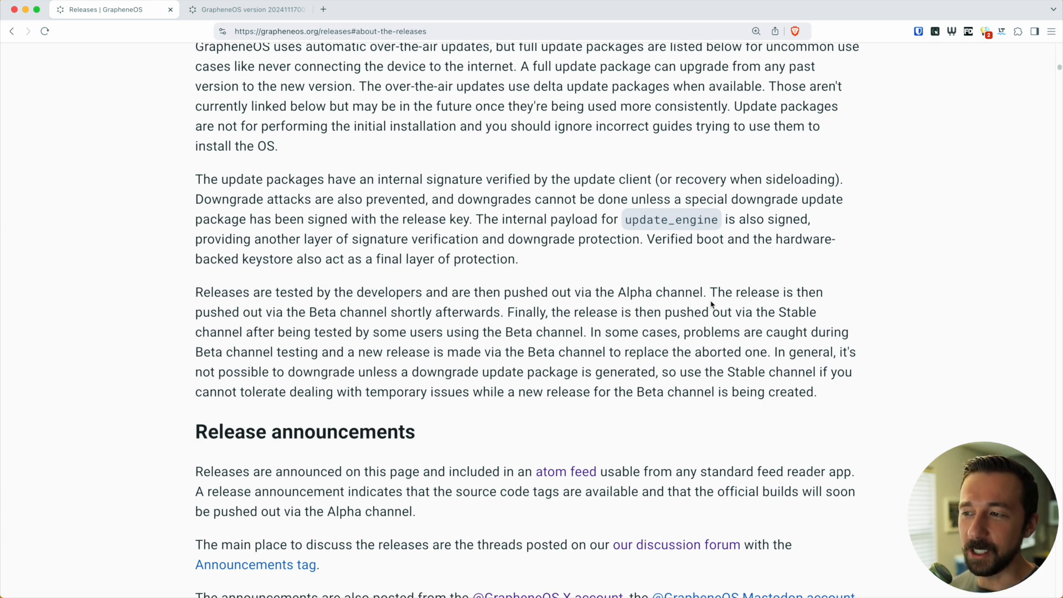
mouse_move(283, 326)
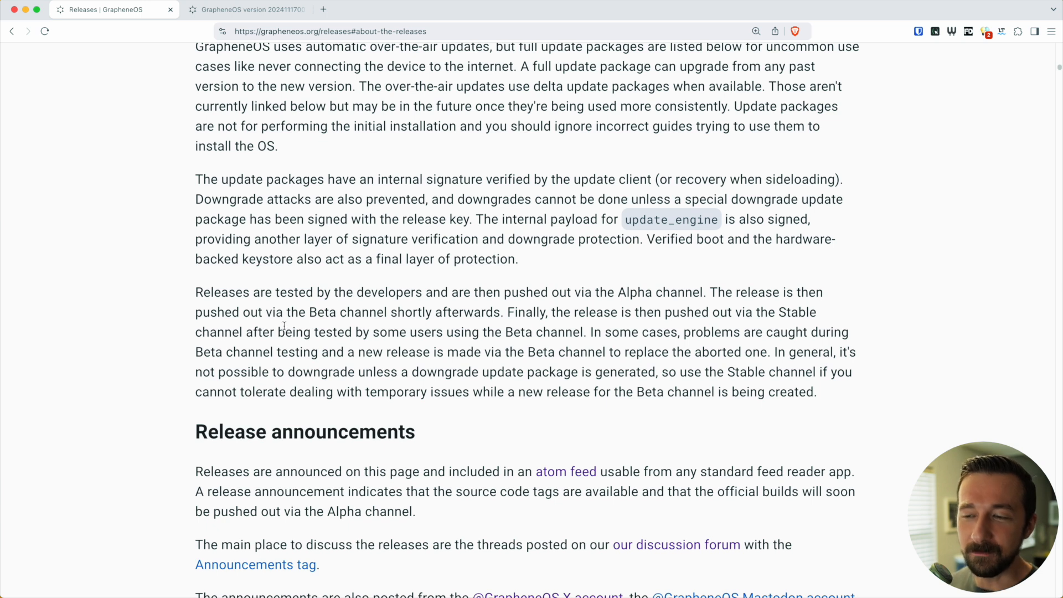
mouse_move(392, 317)
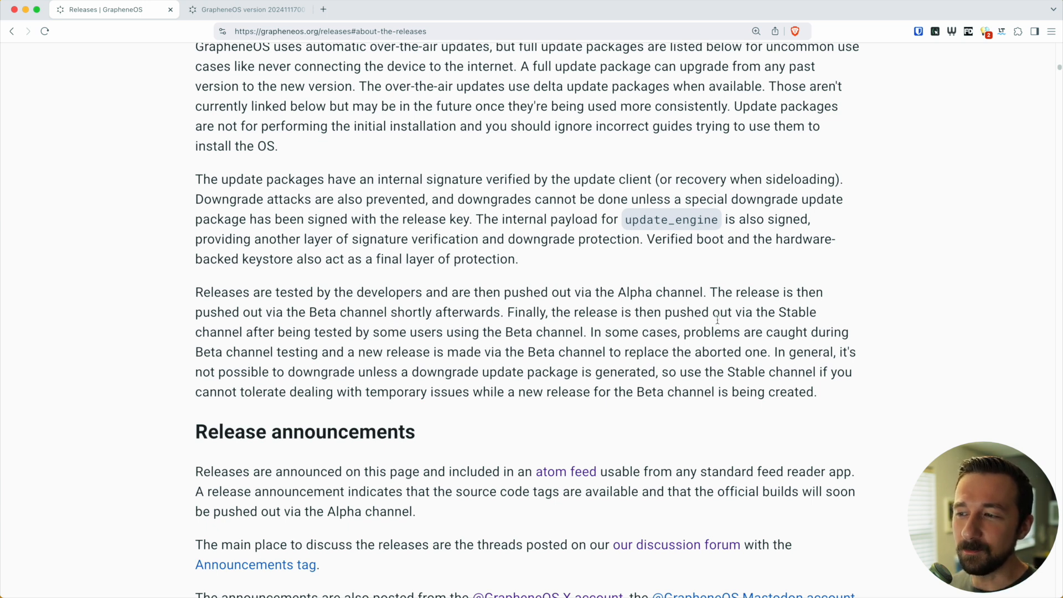
mouse_move(549, 335)
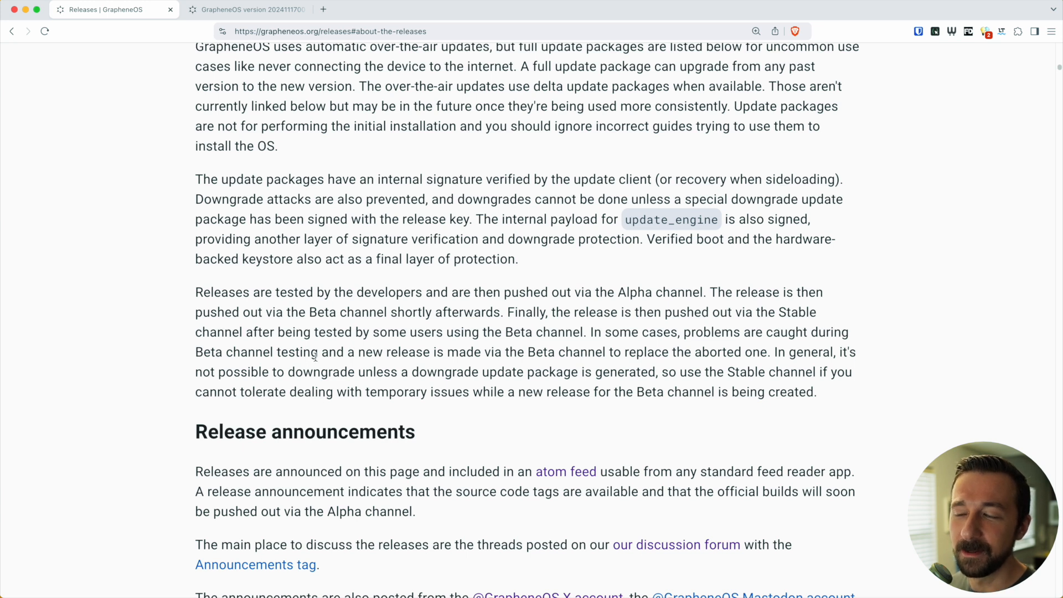
mouse_move(635, 366)
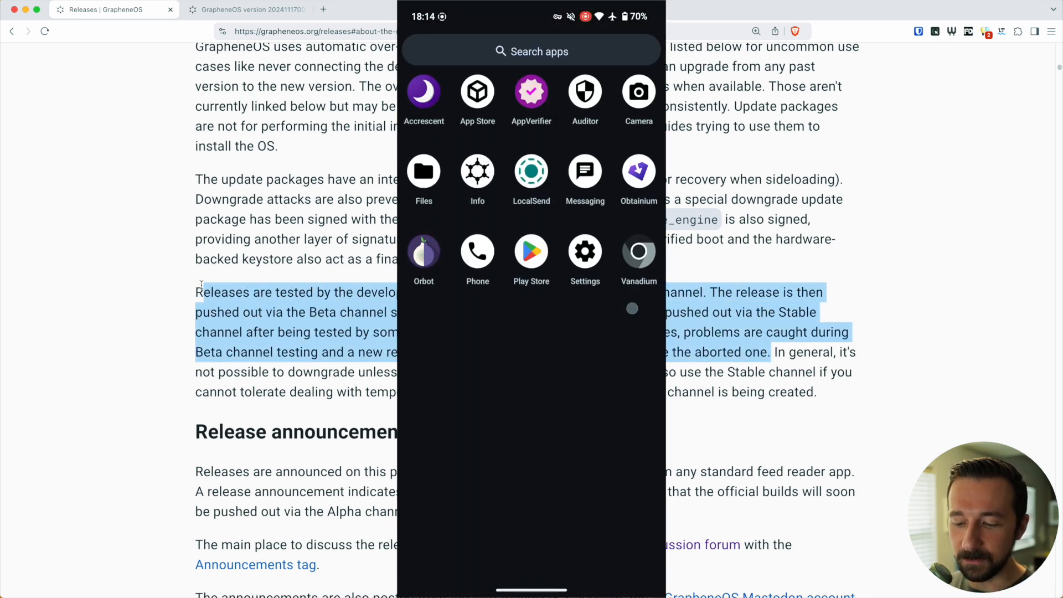
Step: Show the phone's System updates Release channel options with Stable selected, then return to the forum thread
click(585, 252)
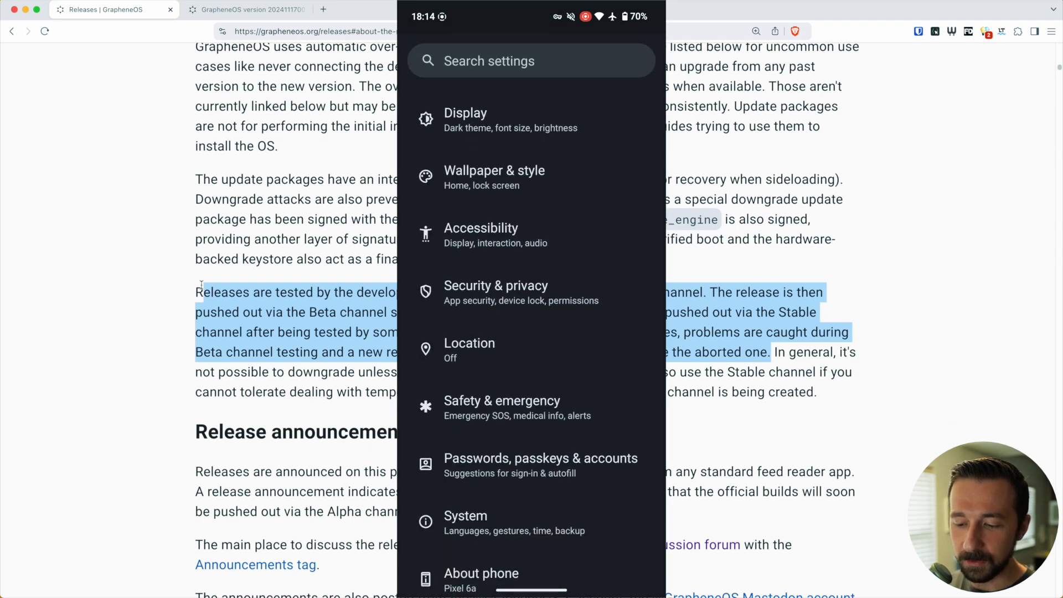
click(465, 522)
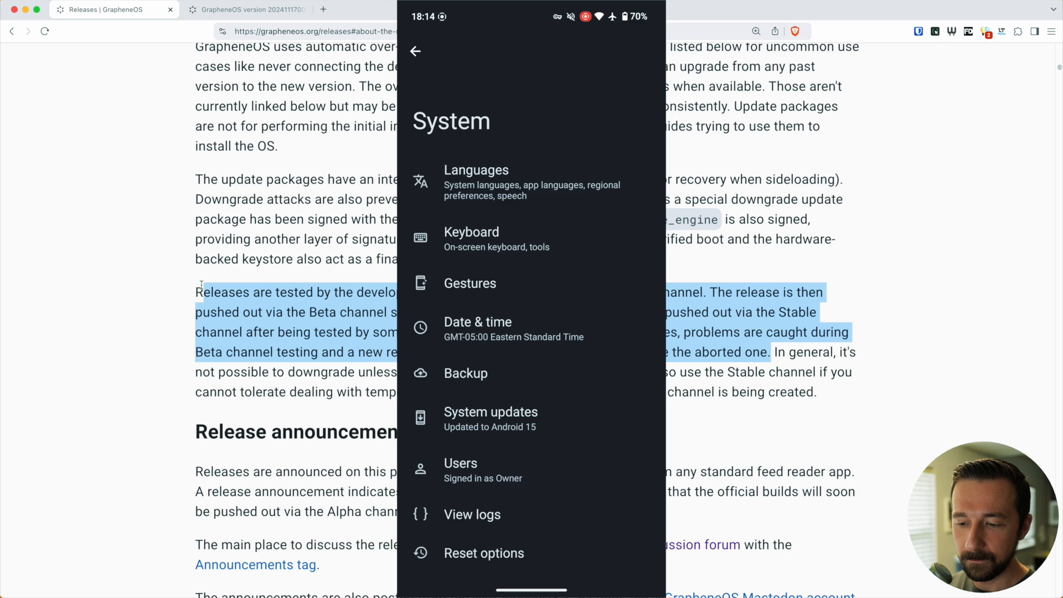
click(490, 419)
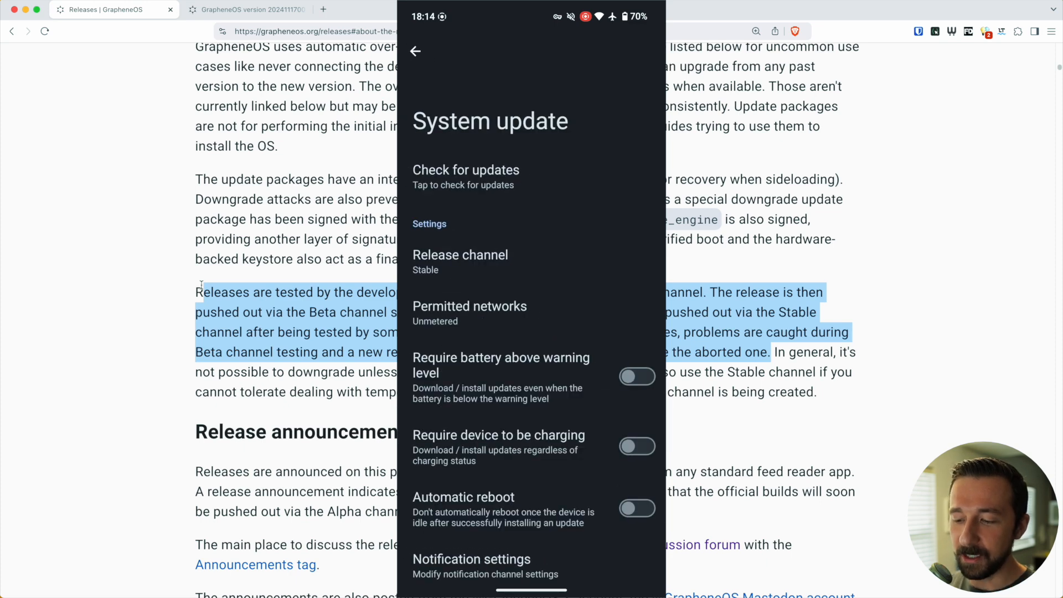
click(459, 262)
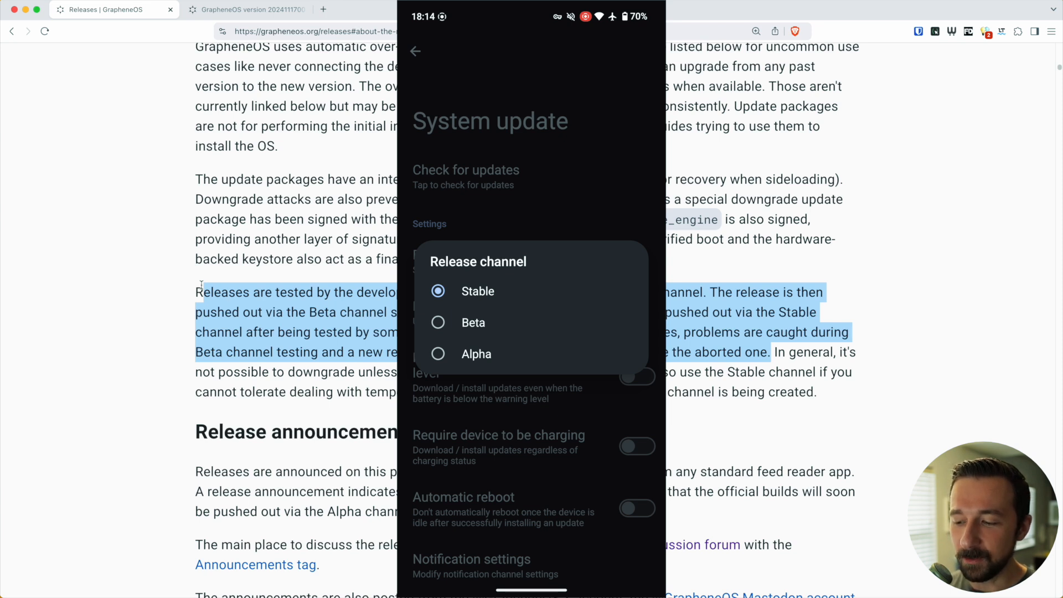
mouse_move(141, 224)
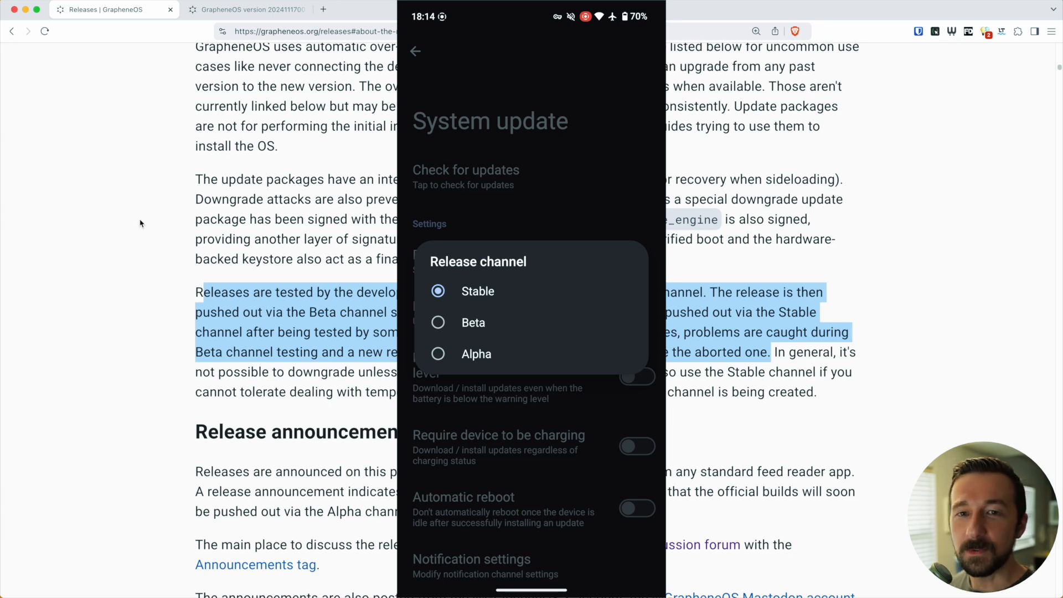
click(240, 10)
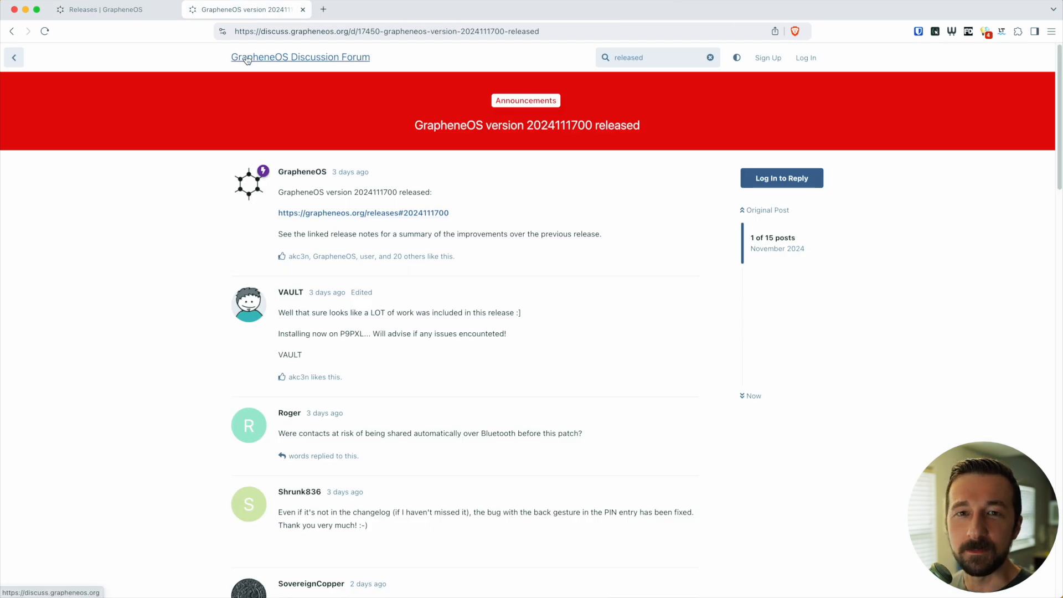
Step: Return to the releases page and deselect the paragraph about release channels
click(102, 8)
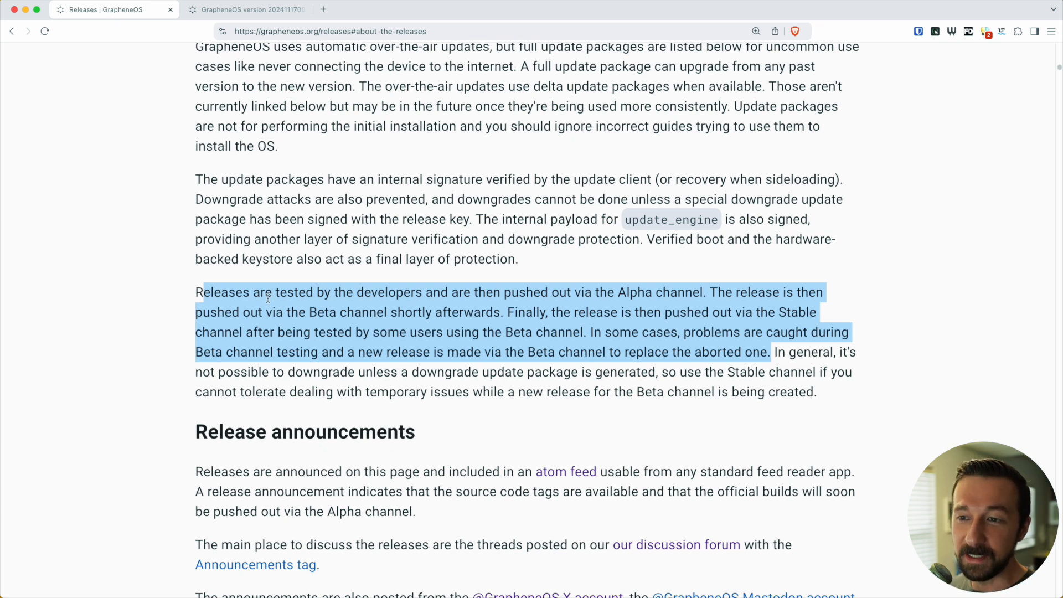
click(702, 293)
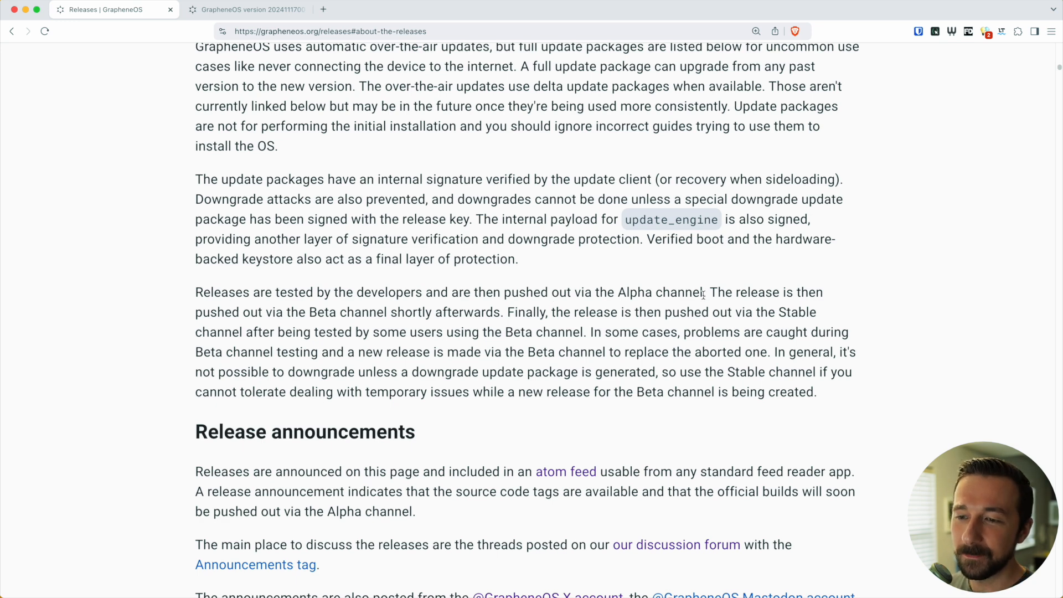
scroll(down, 3)
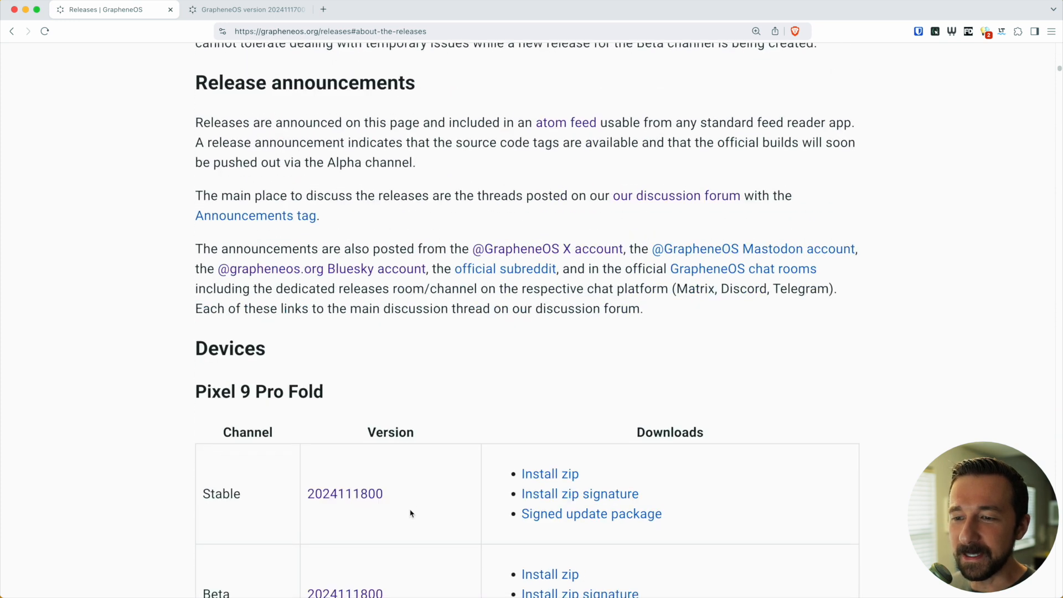
scroll(down, 3)
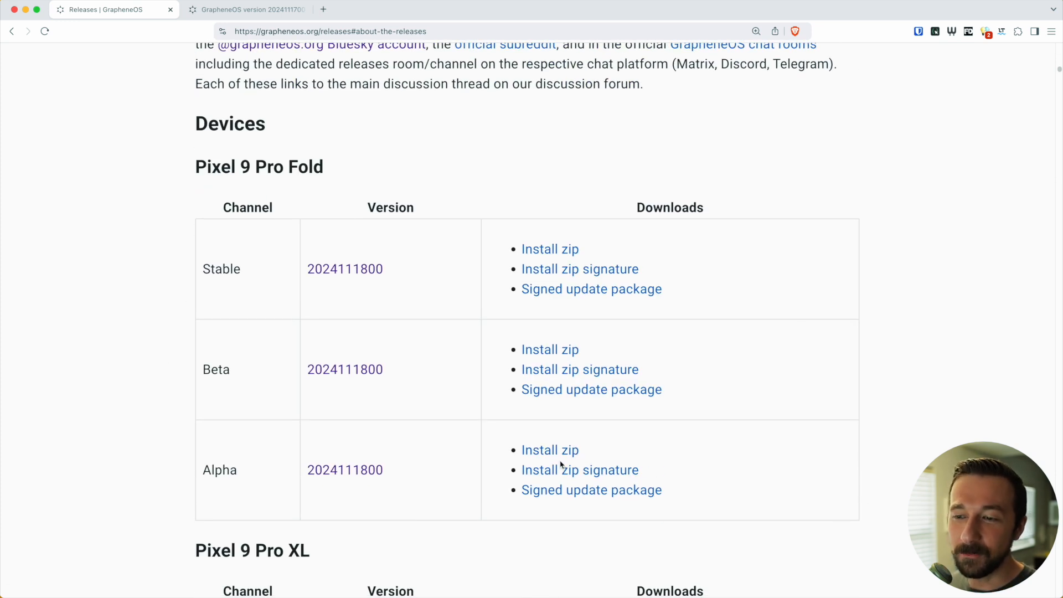
mouse_move(550, 449)
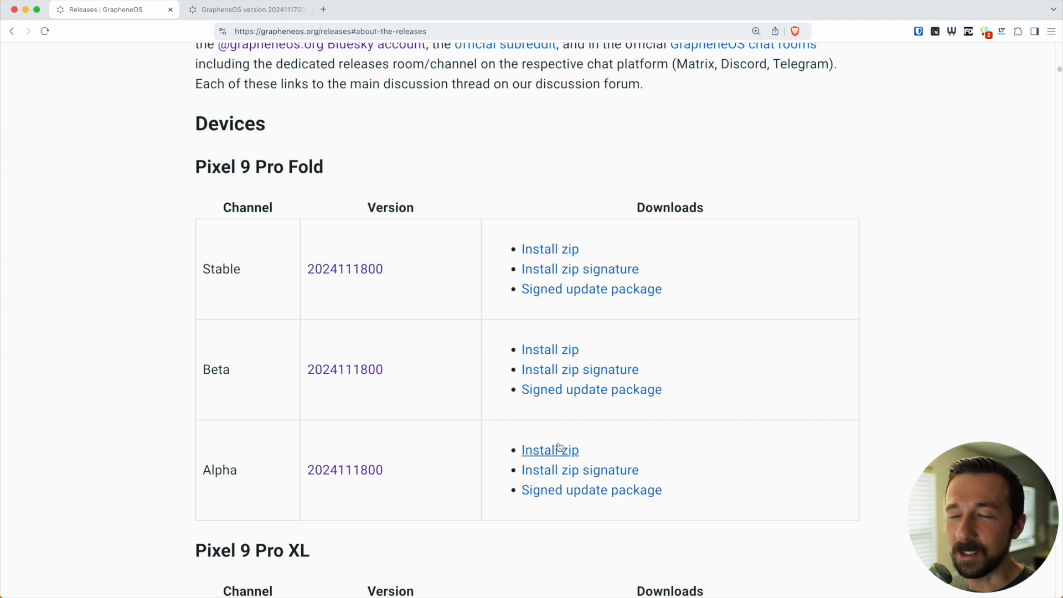
mouse_move(549, 450)
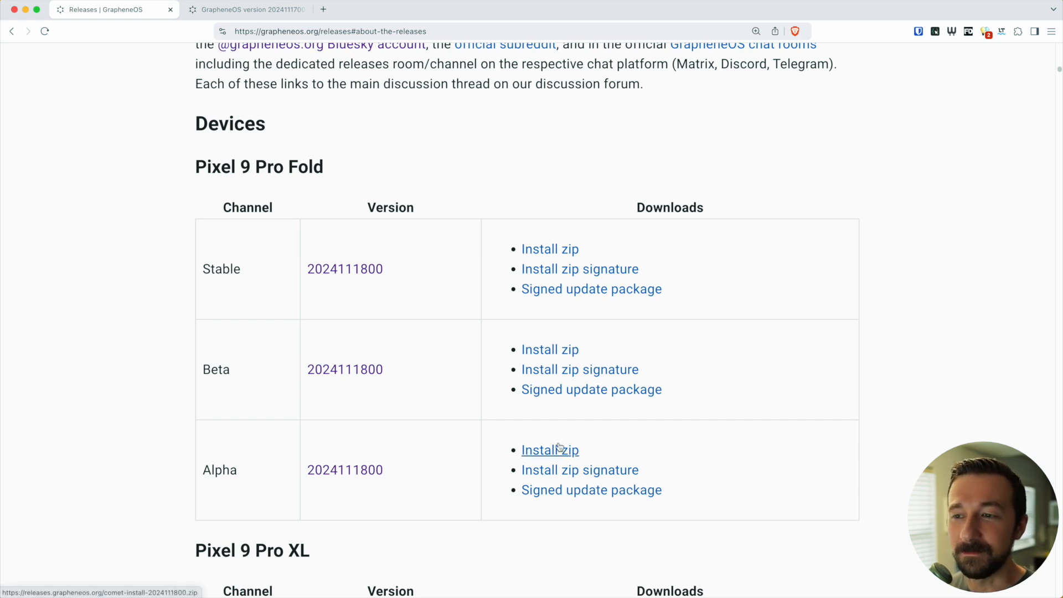
mouse_move(257, 166)
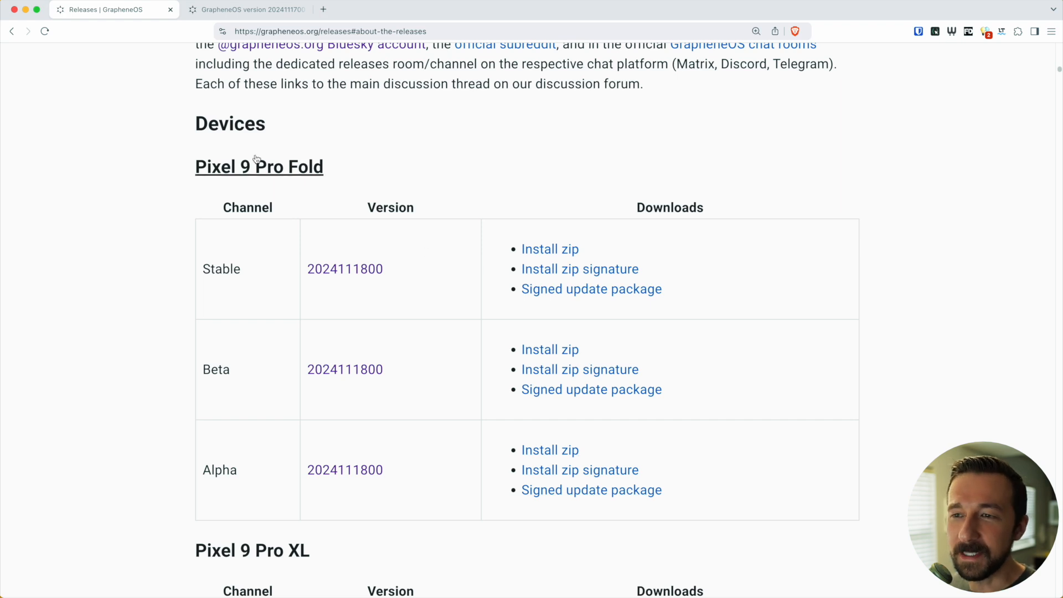
mouse_move(212, 250)
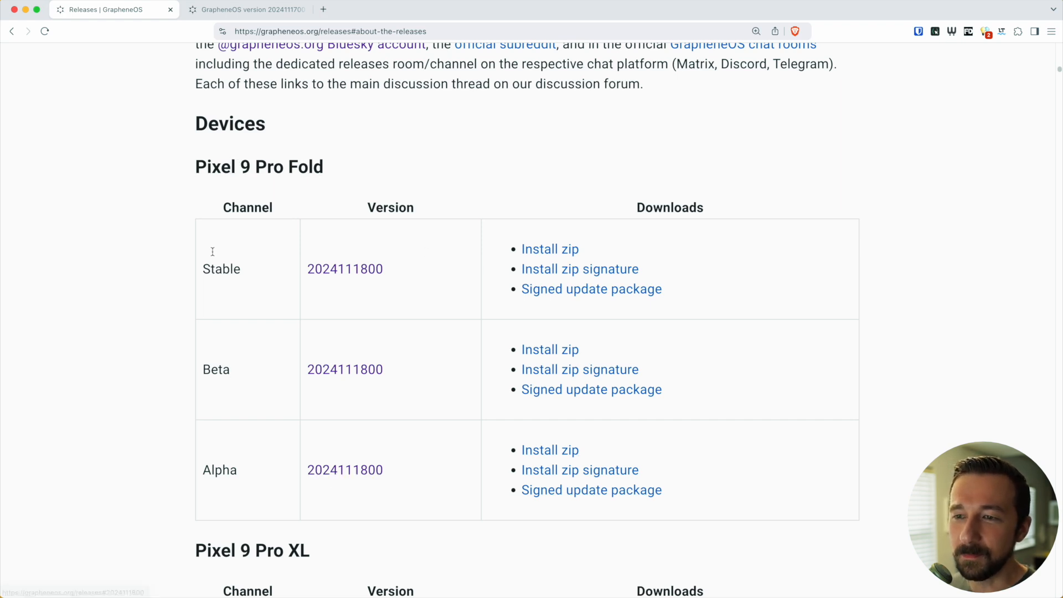
mouse_move(410, 525)
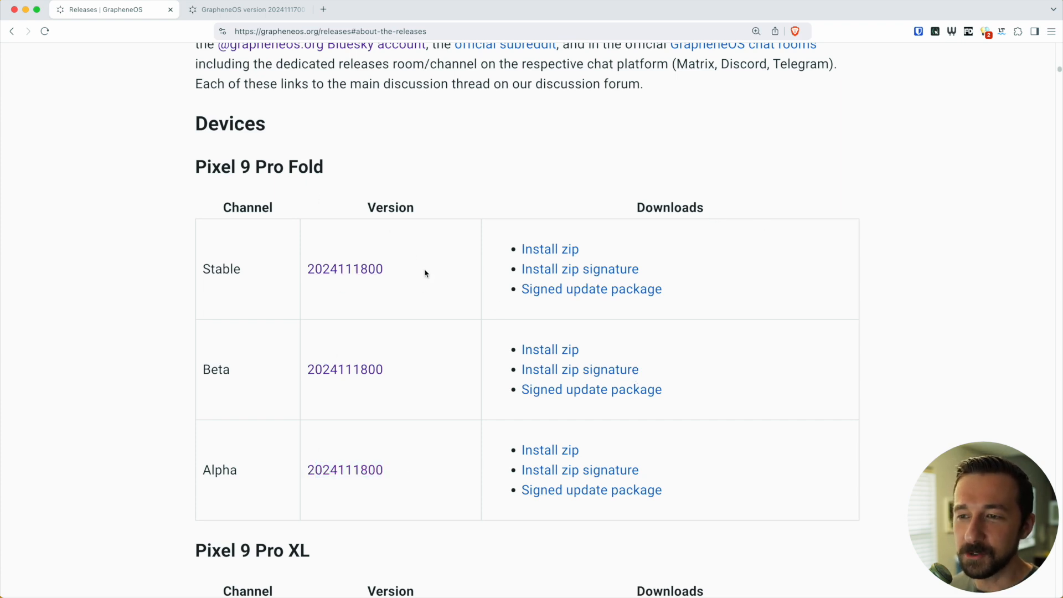
mouse_move(341, 501)
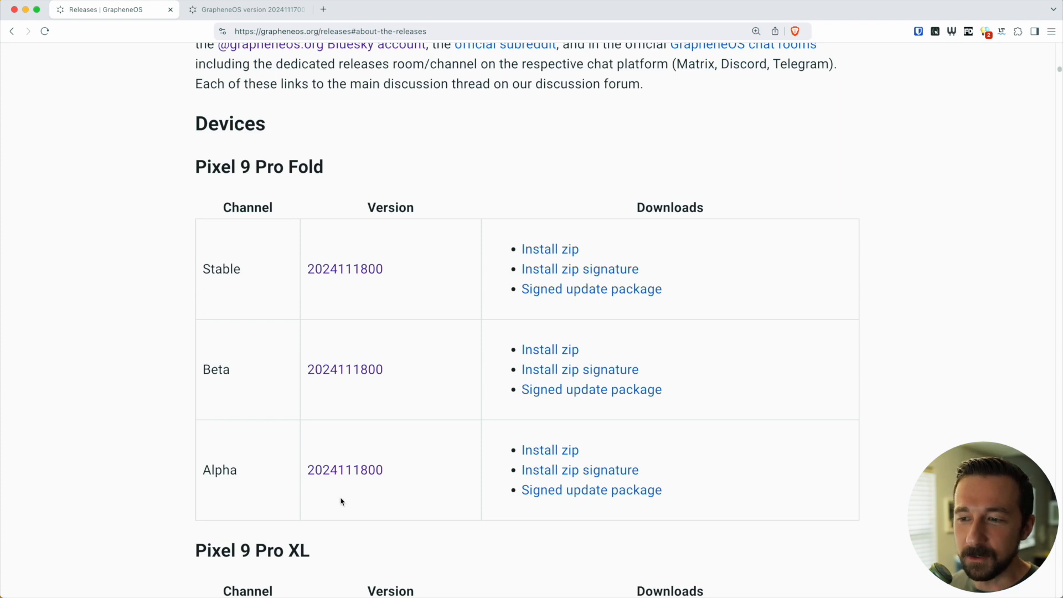
mouse_move(345, 369)
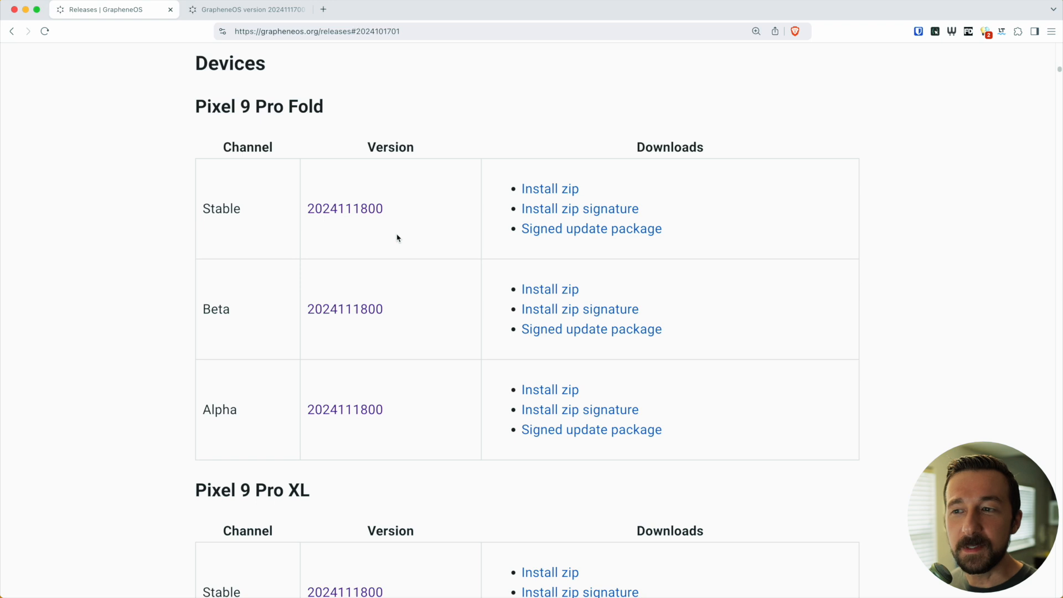
double_click(345, 208)
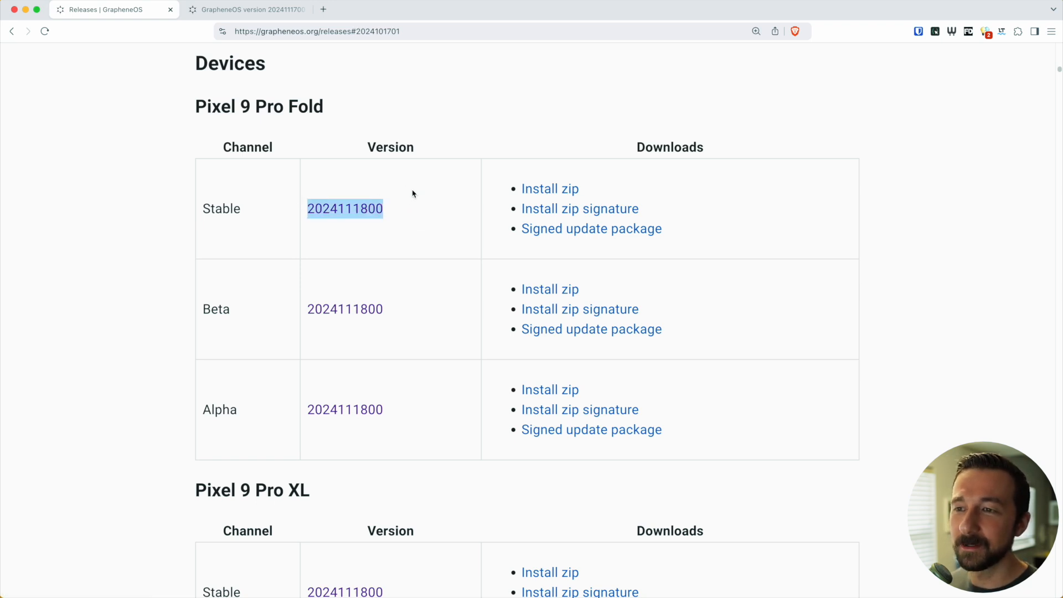
click(377, 9)
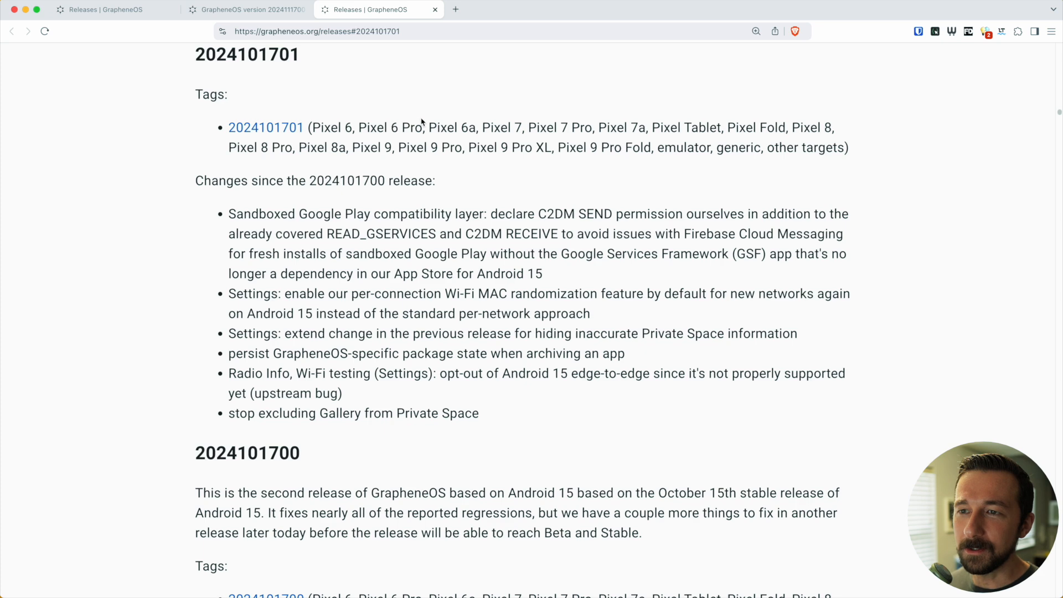
scroll(down, 3)
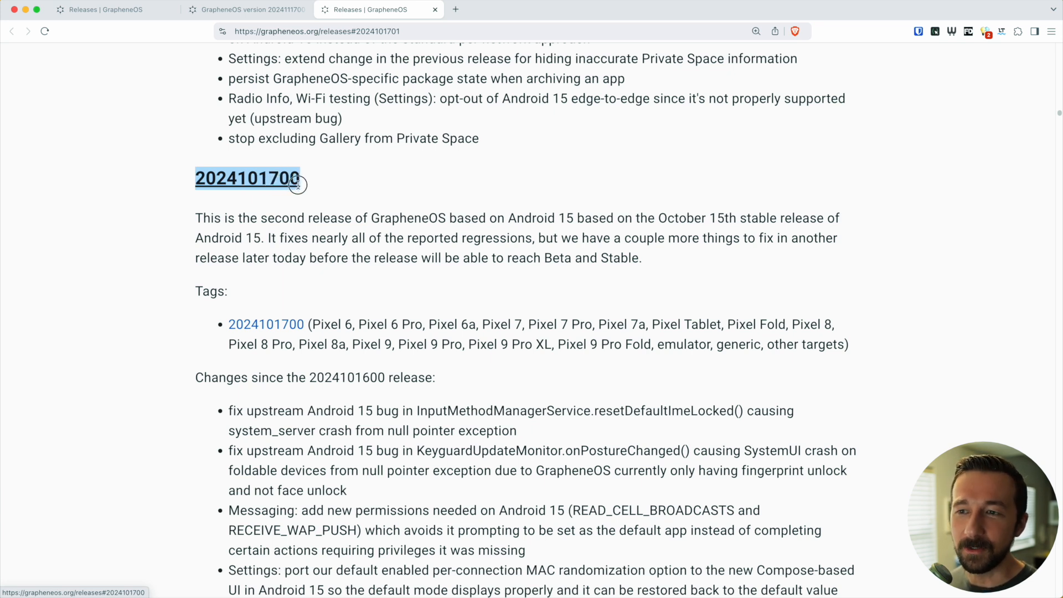
scroll(up, 3)
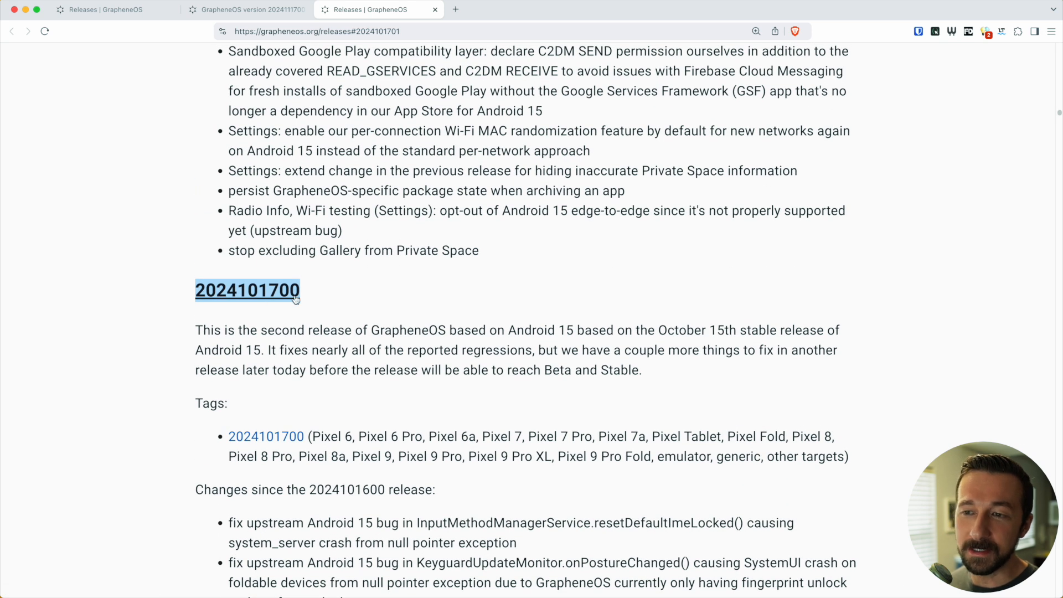
scroll(up, 3)
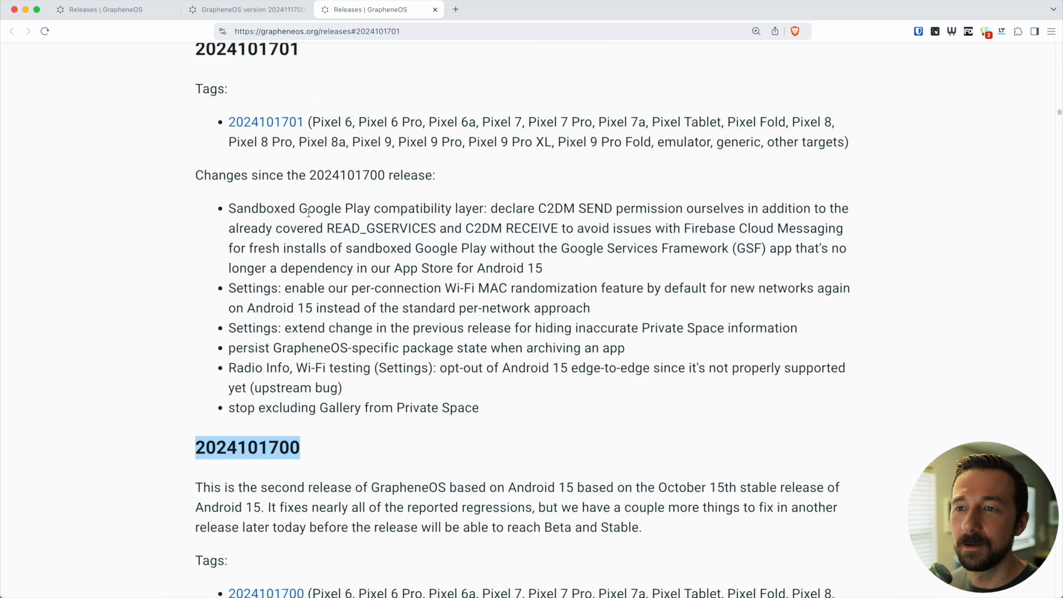
scroll(down, 3)
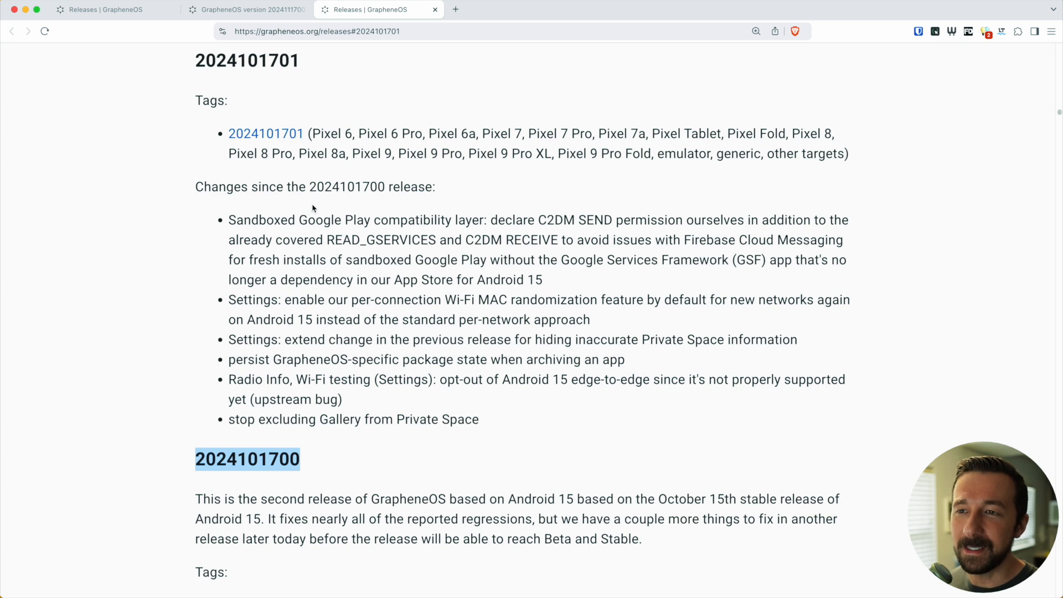
mouse_move(305, 63)
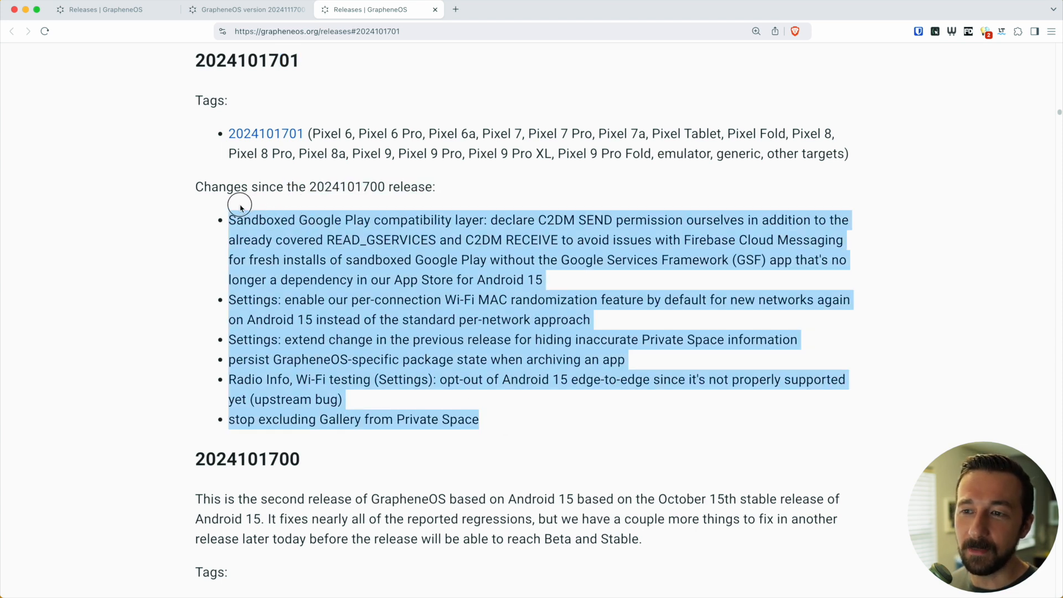
mouse_move(257, 214)
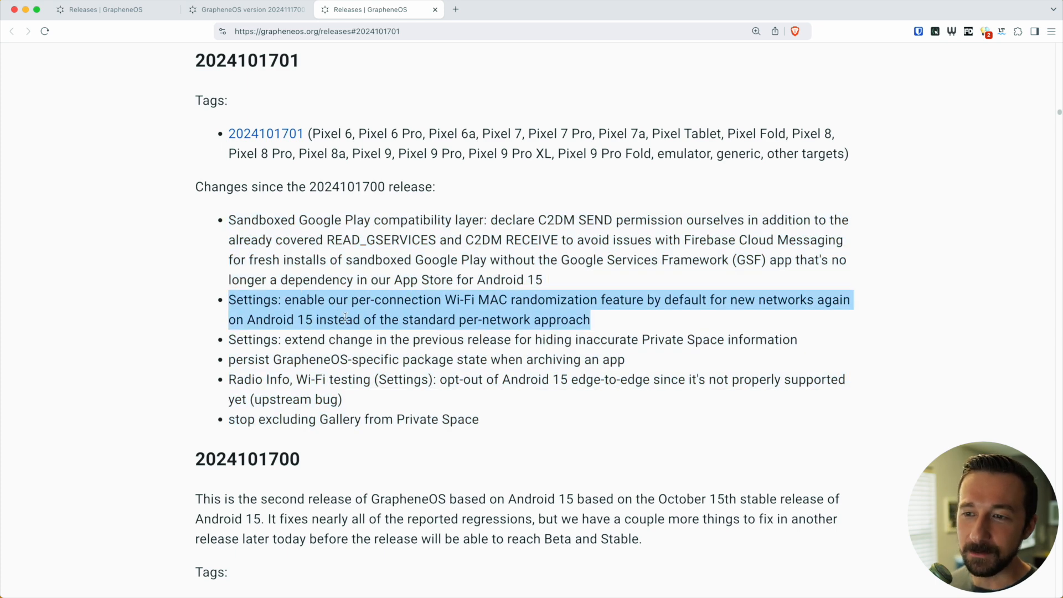
mouse_move(638, 307)
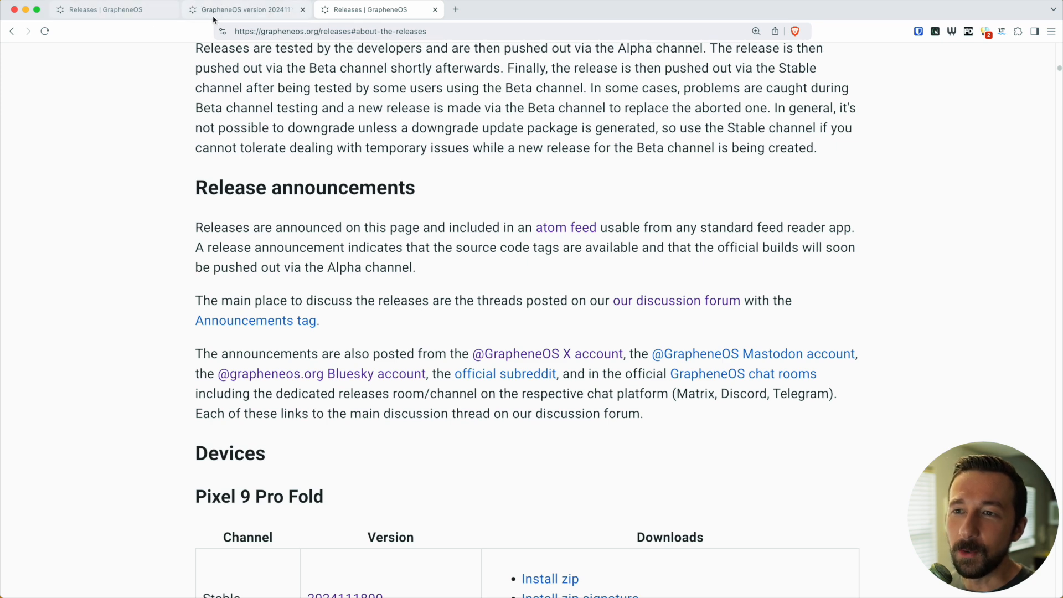
click(245, 9)
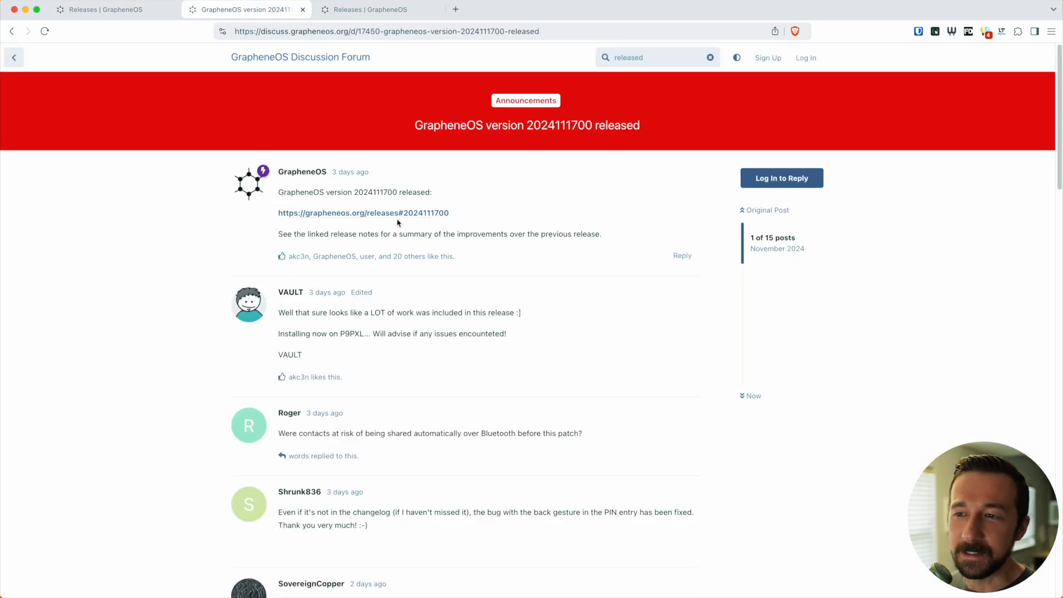
mouse_move(589, 221)
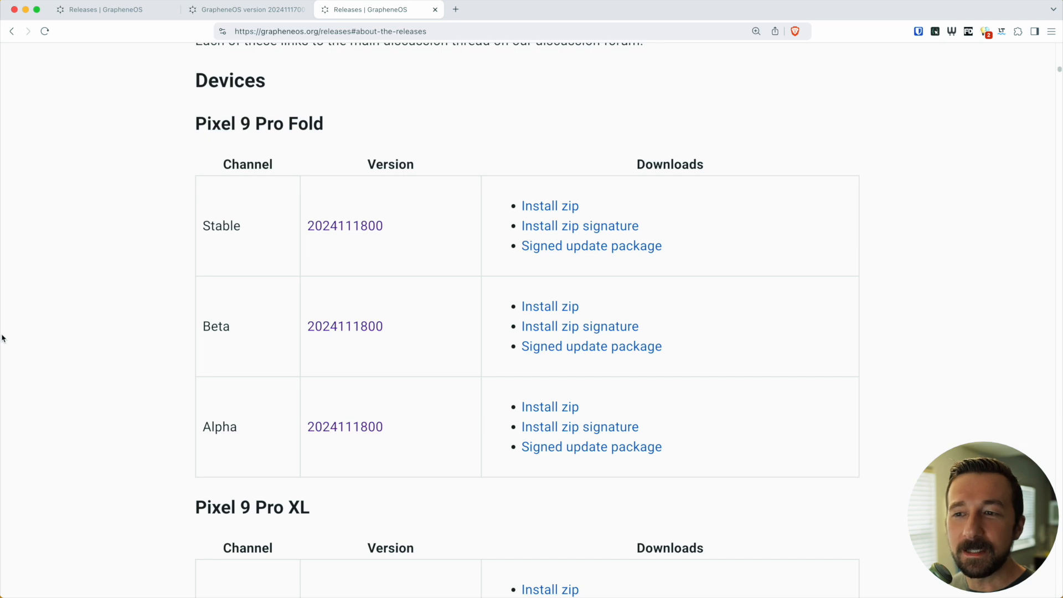
mouse_move(245, 474)
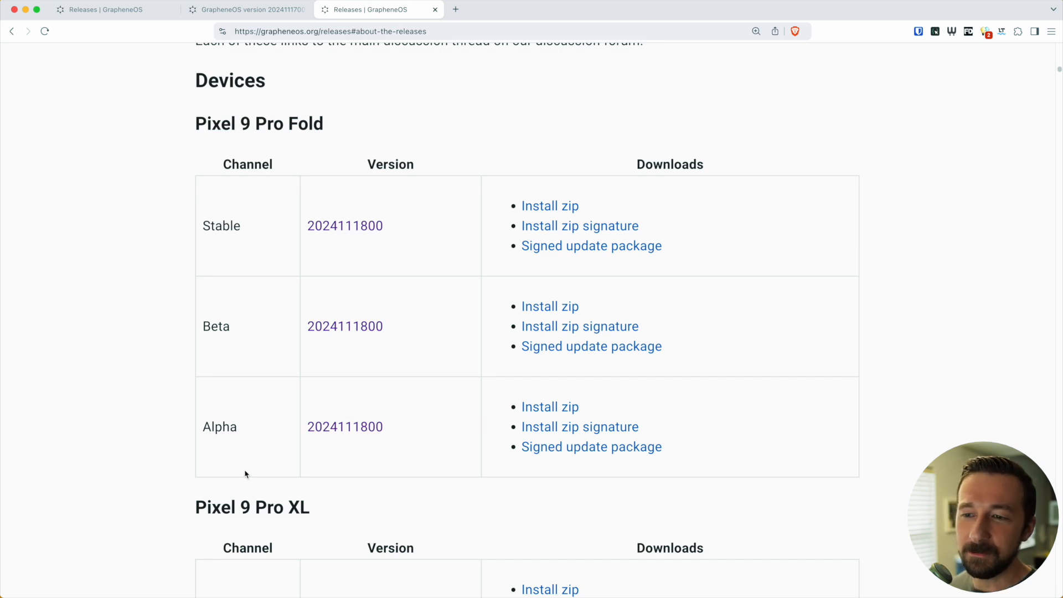
mouse_move(239, 465)
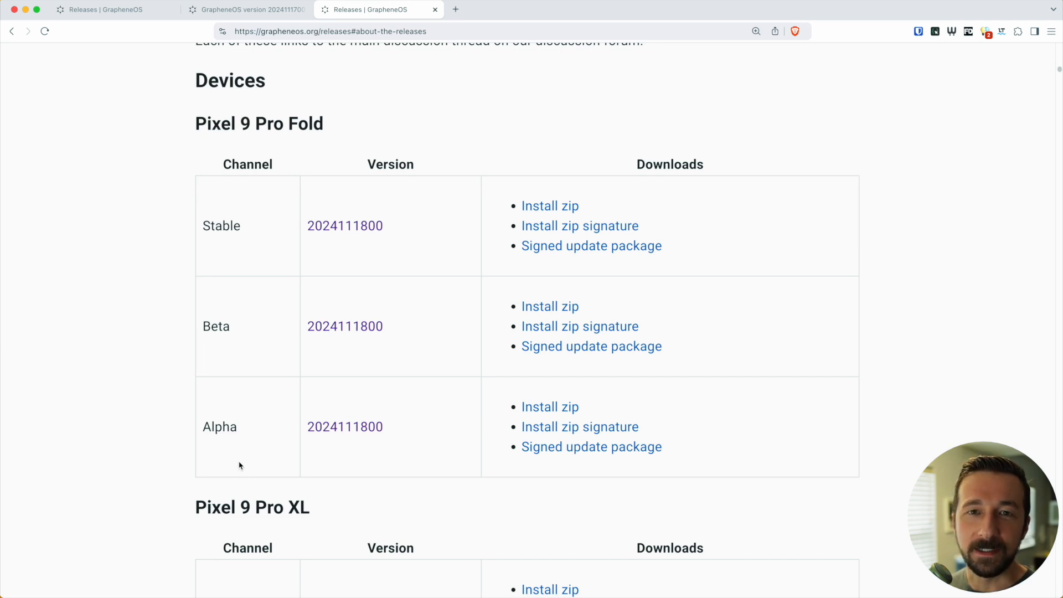
mouse_move(246, 459)
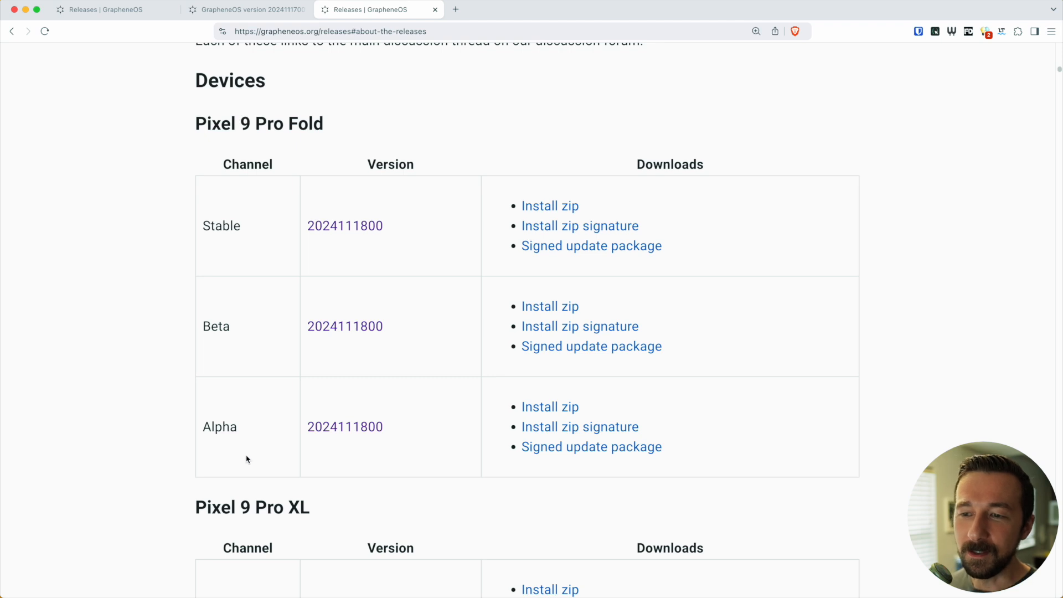
double_click(220, 426)
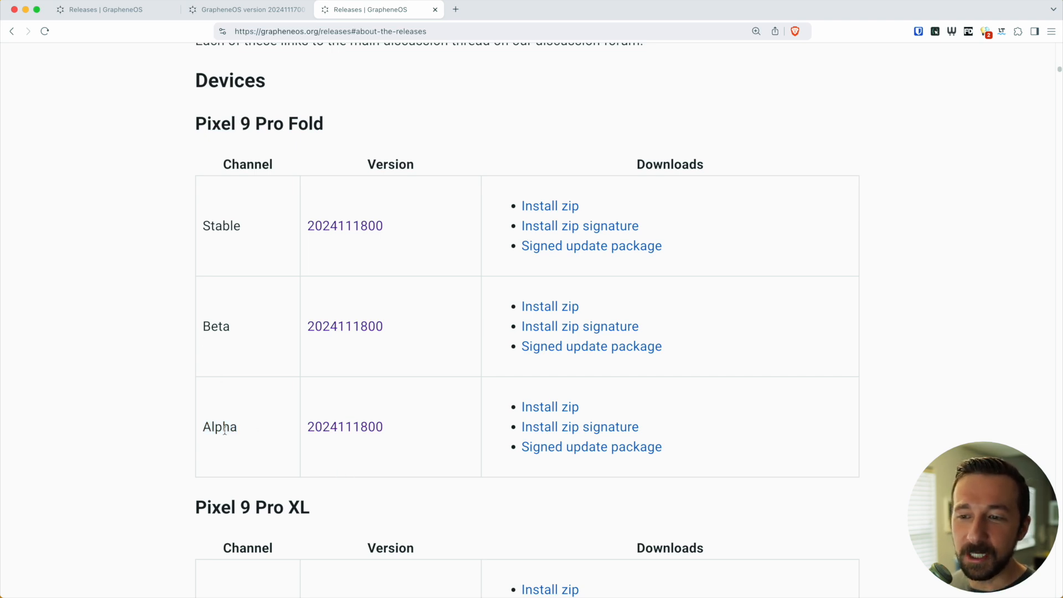
mouse_move(285, 444)
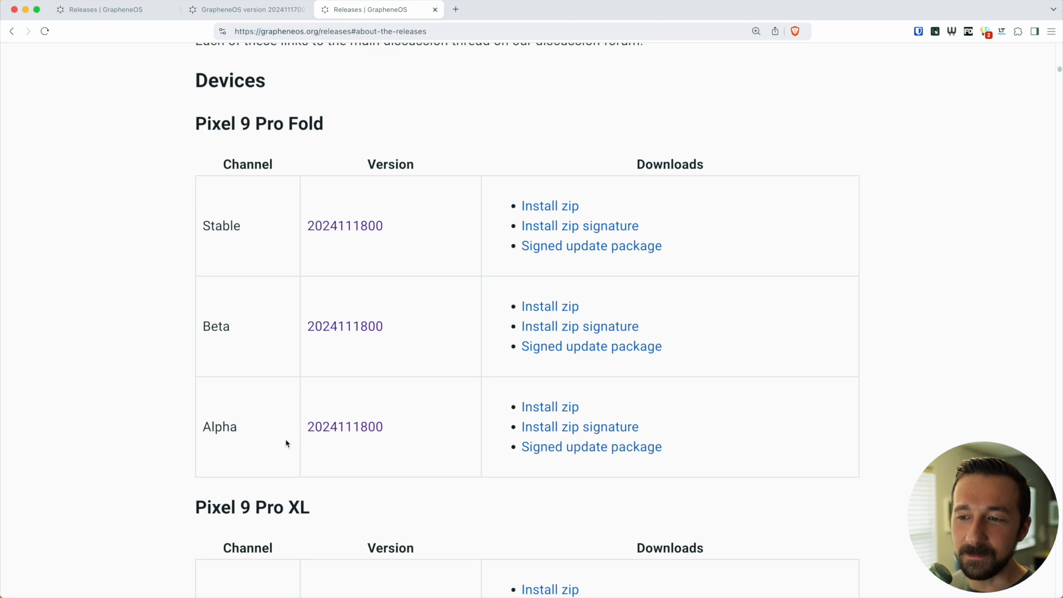
mouse_move(203, 325)
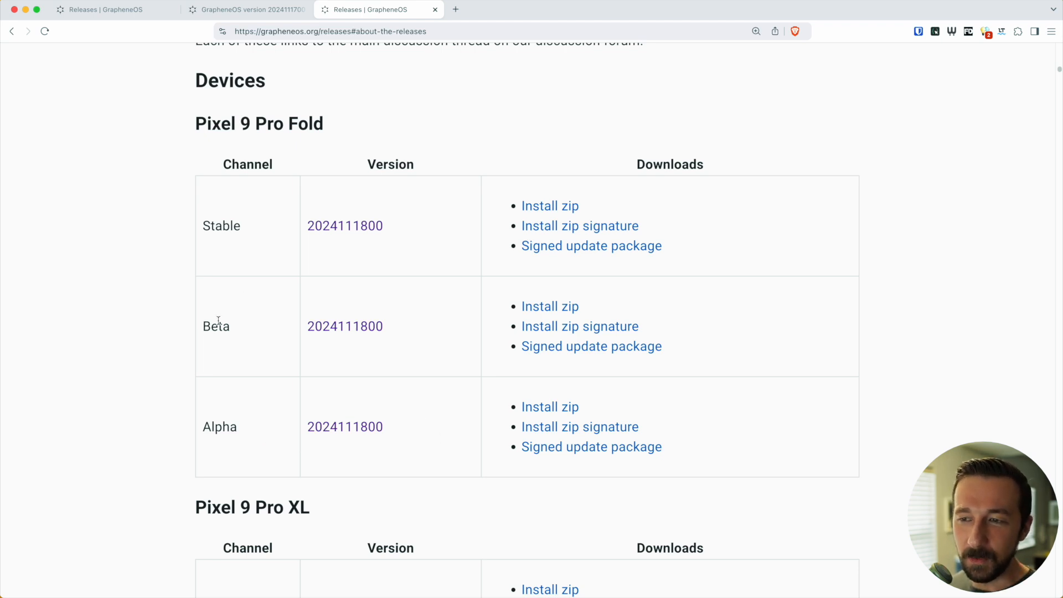
mouse_move(263, 279)
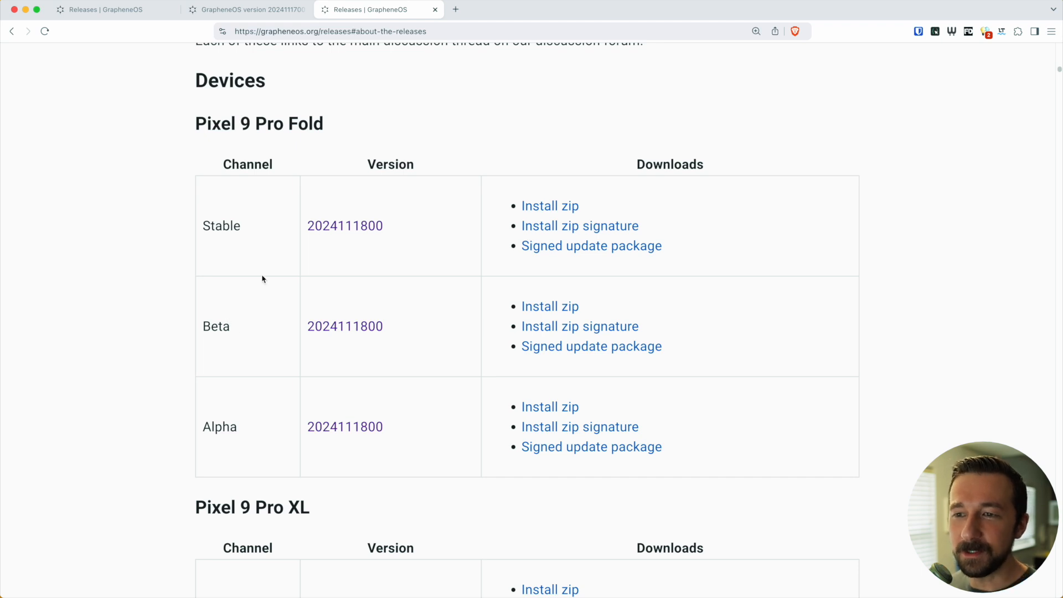
mouse_move(253, 223)
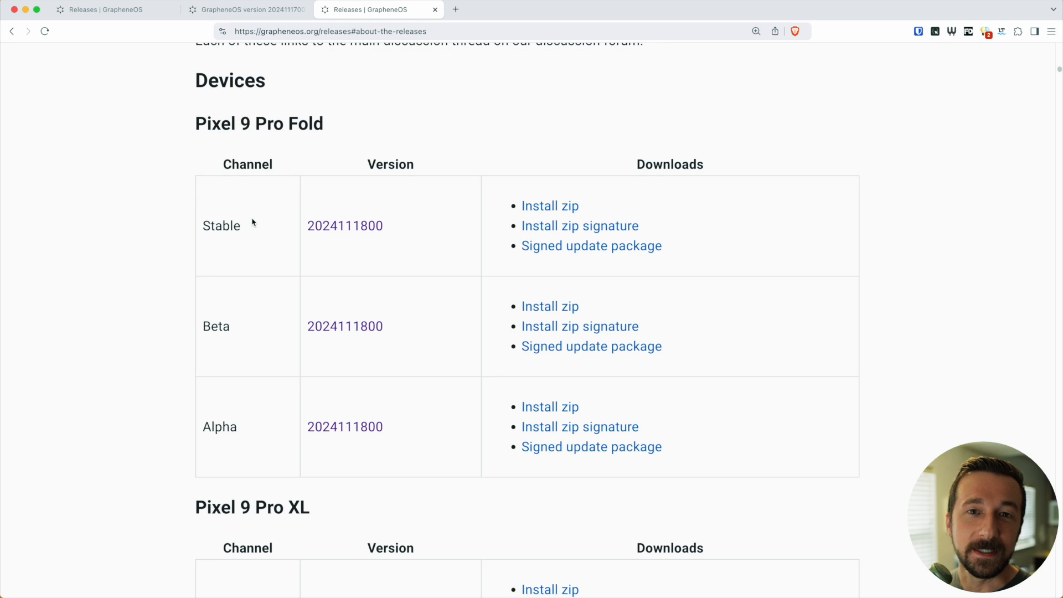
click(508, 9)
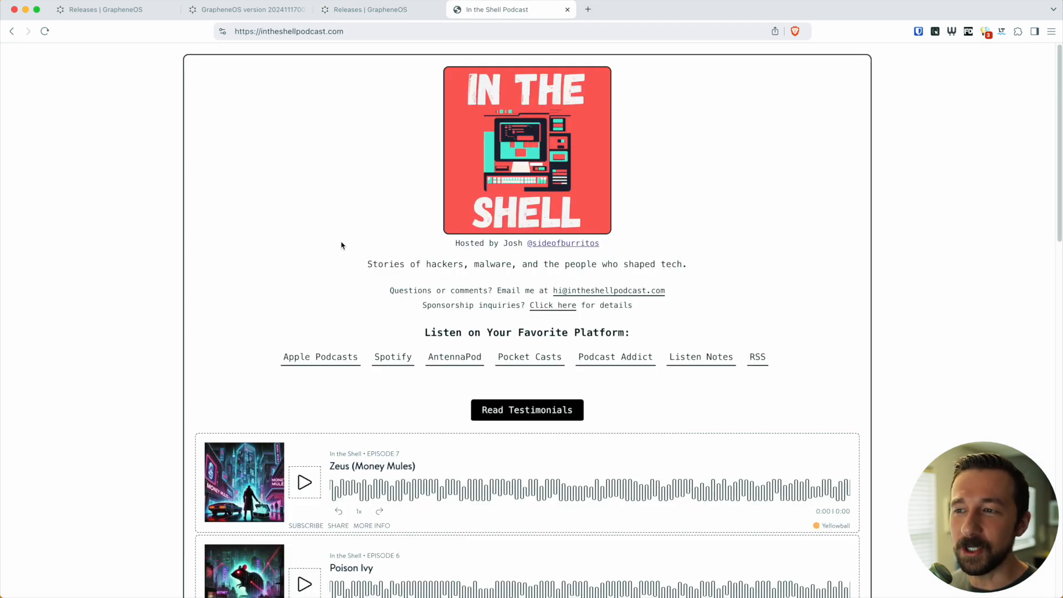
mouse_move(420, 217)
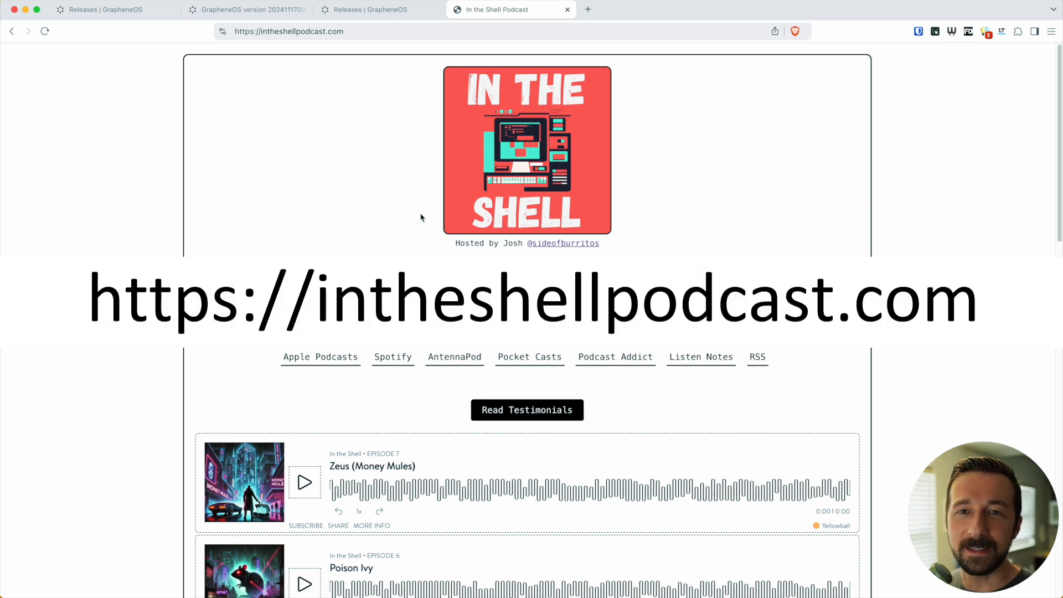
Step: Switch back to the first GrapheneOS Releases tab at its Release announcements section
click(114, 10)
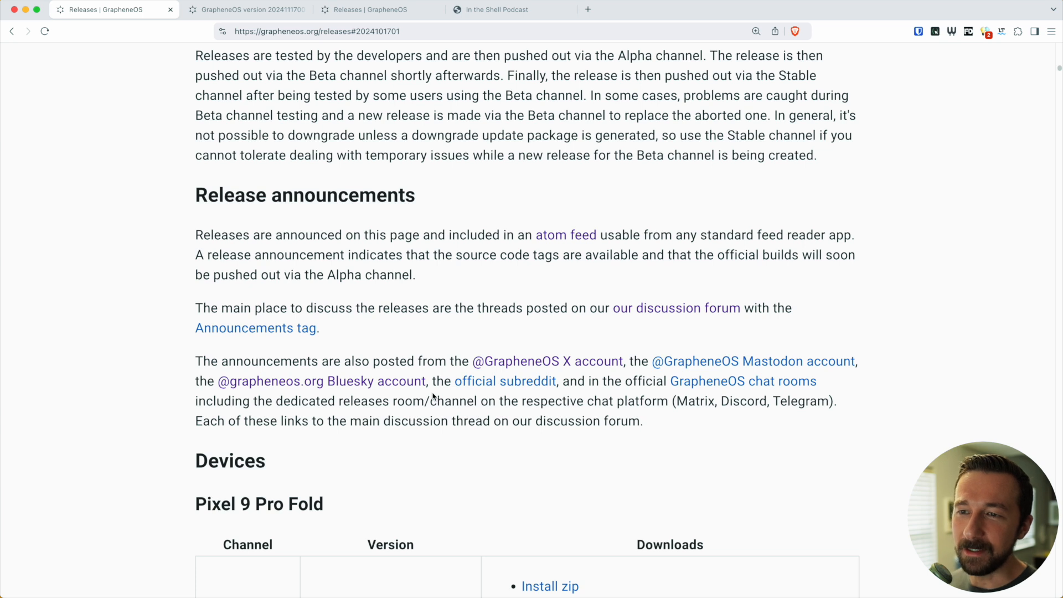
mouse_move(416, 299)
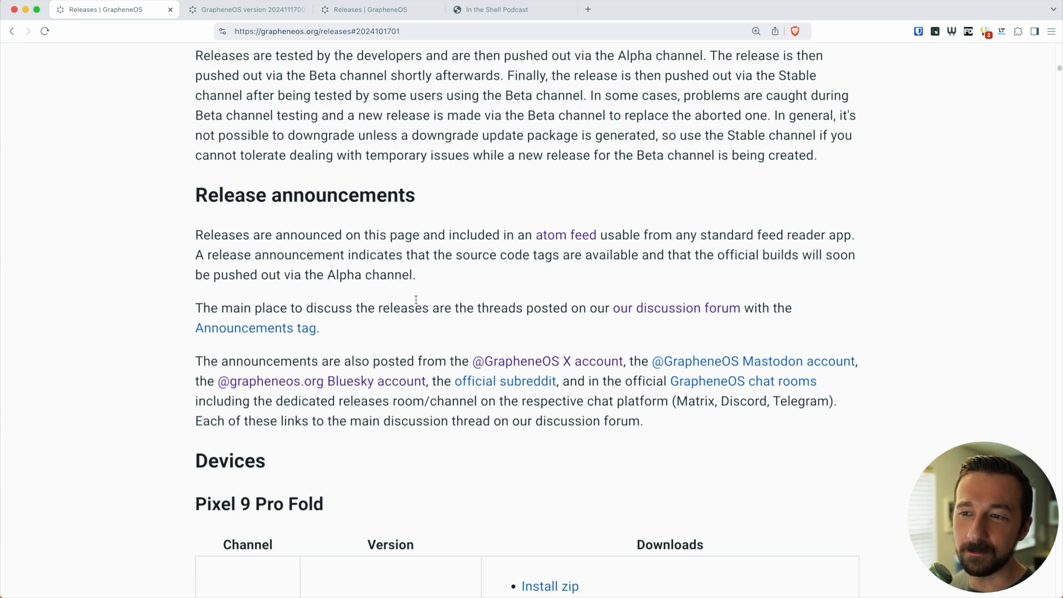
scroll(down, 3)
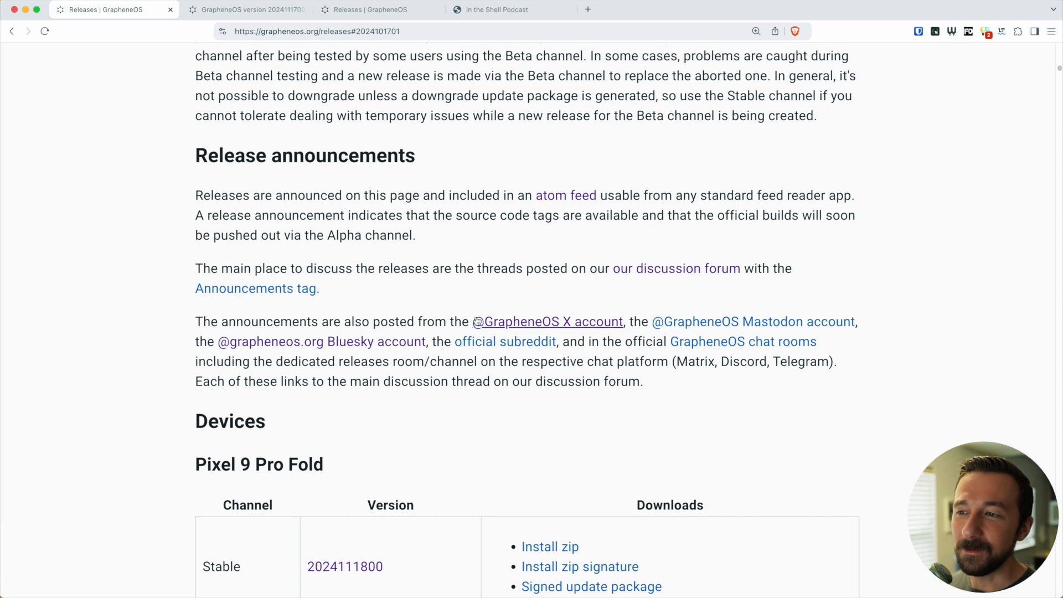
mouse_move(634, 215)
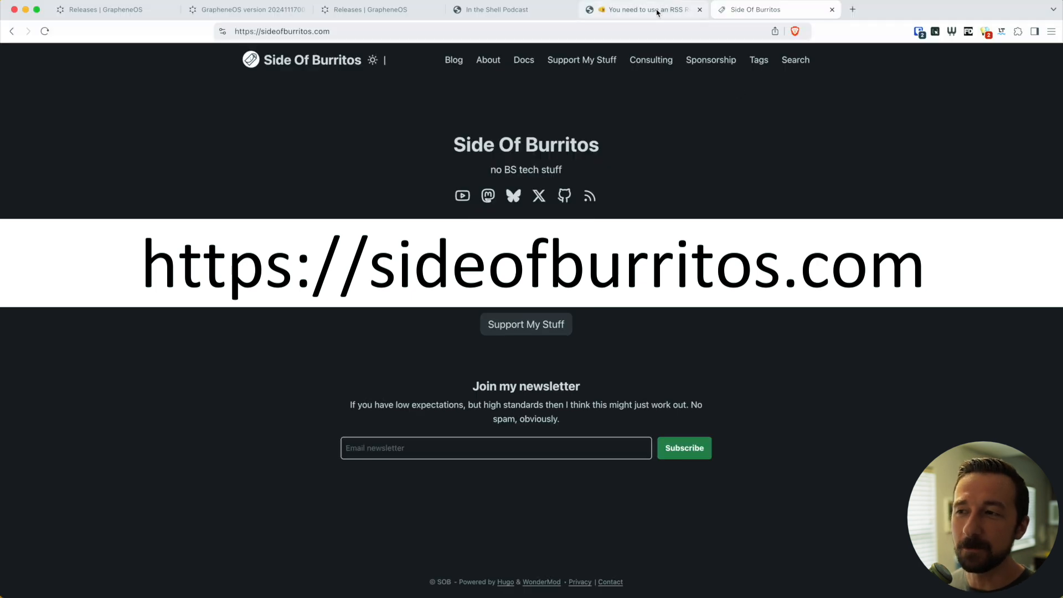
Step: Open the Side Of Burritos RSS reader newsletter issue and skim it, returning to the greeting
click(640, 9)
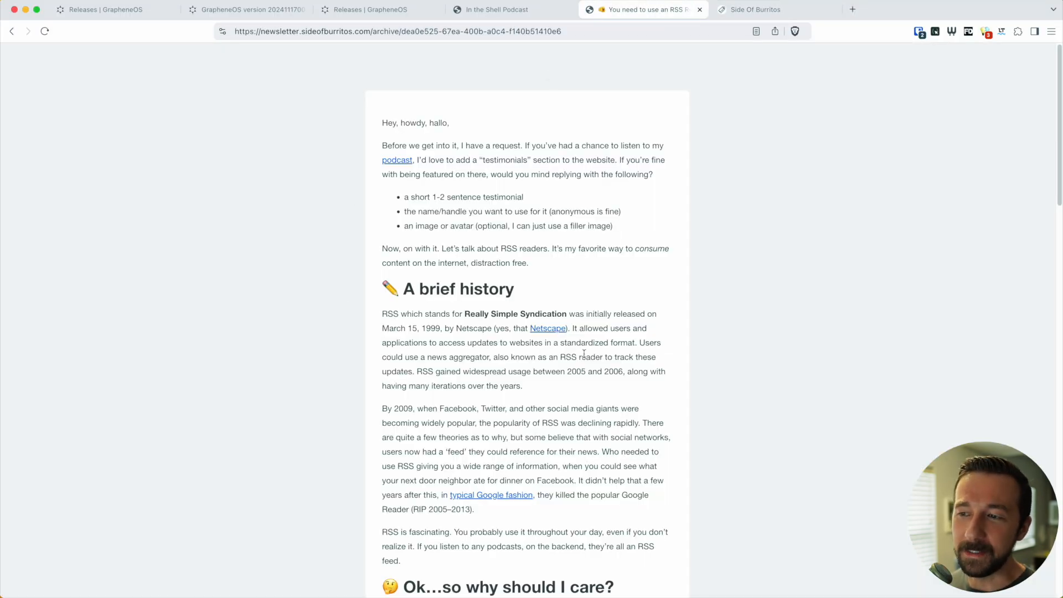
scroll(down, 3)
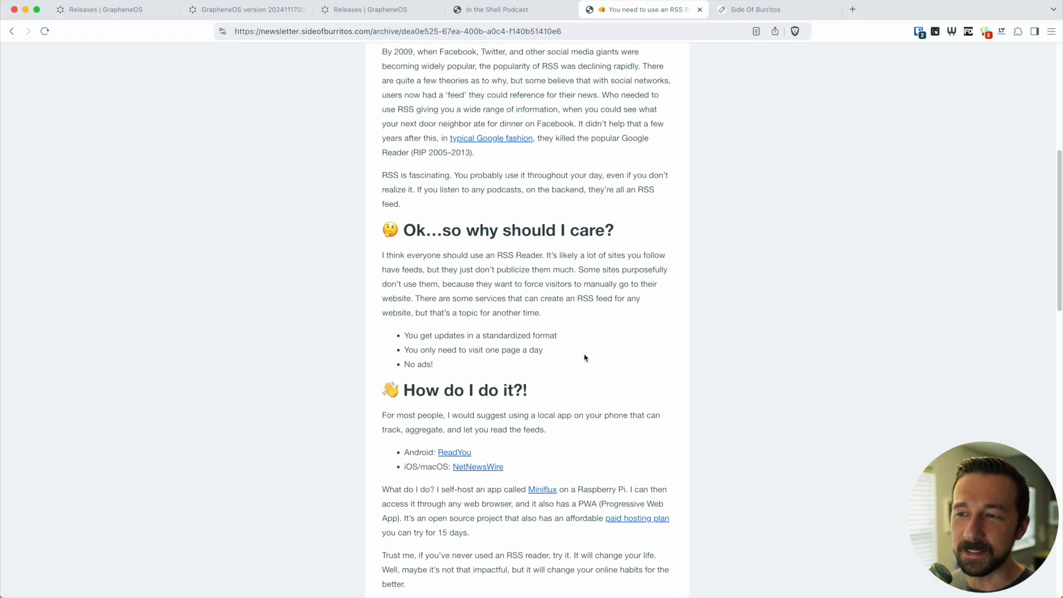
scroll(up, 3)
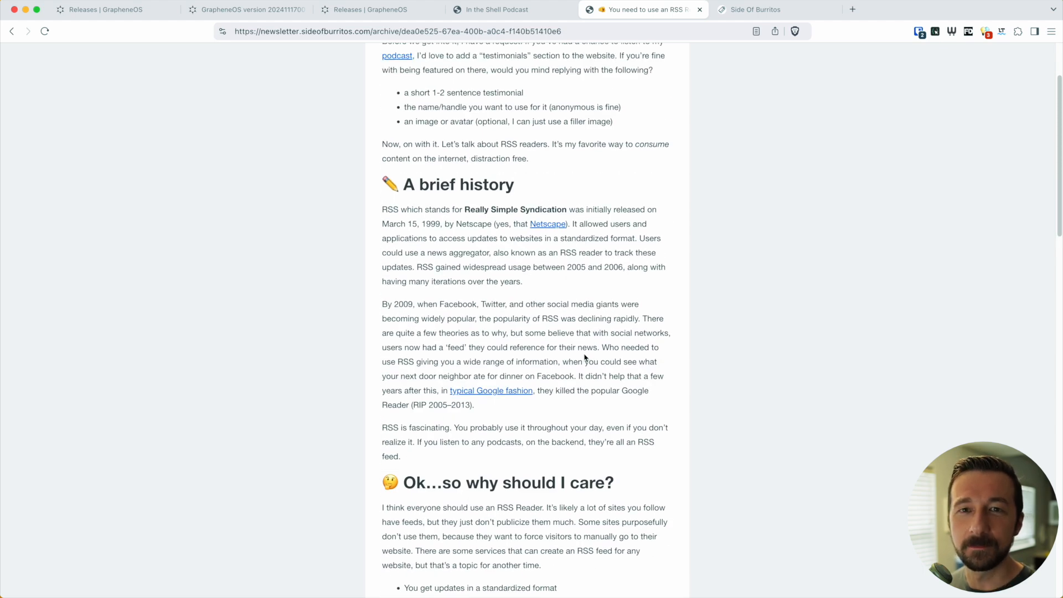
scroll(up, 3)
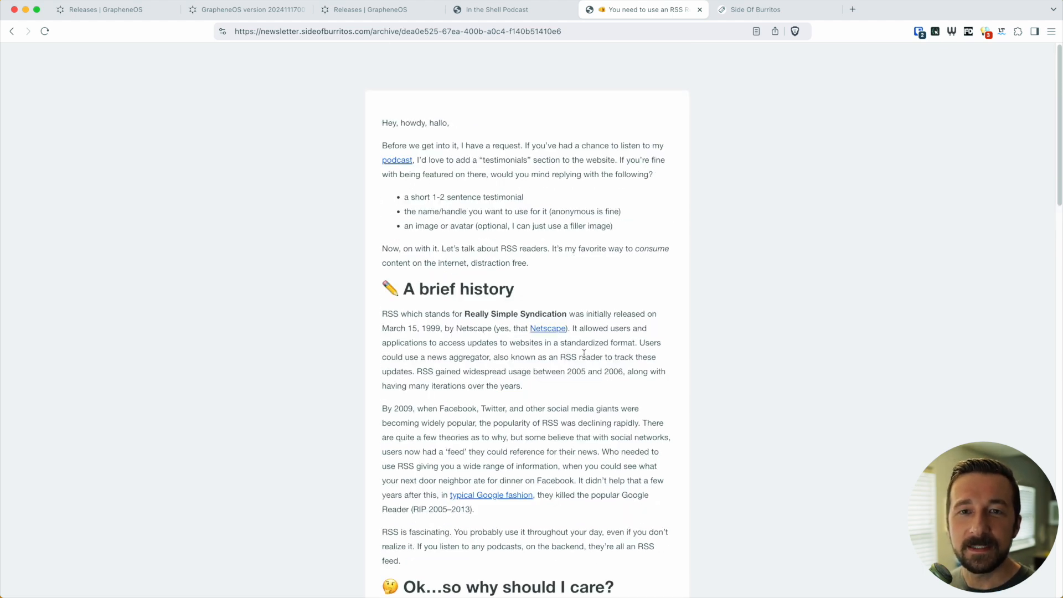